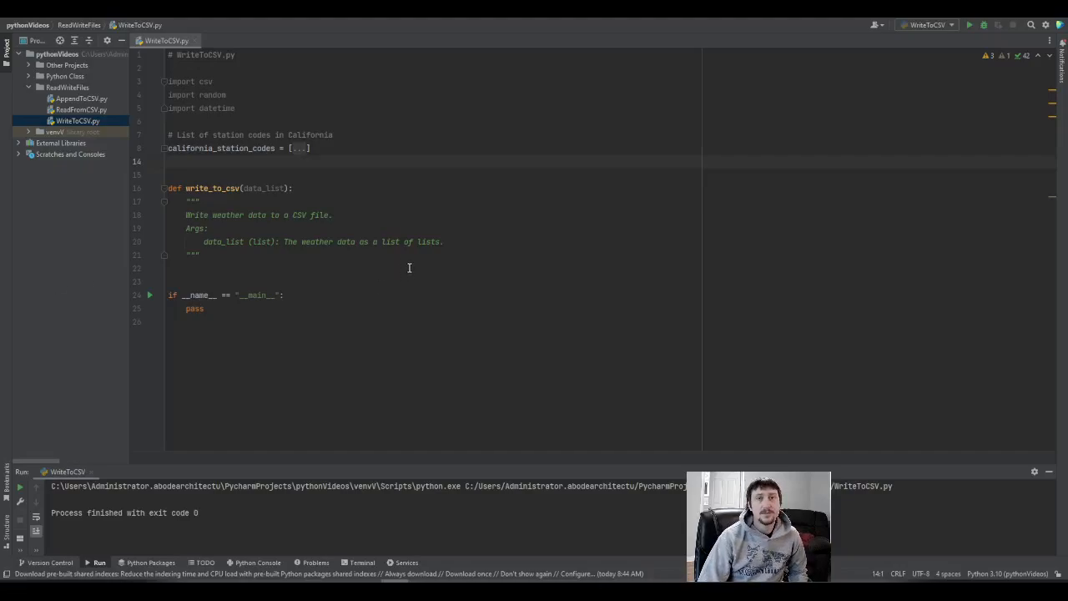
mouse_move(394, 263)
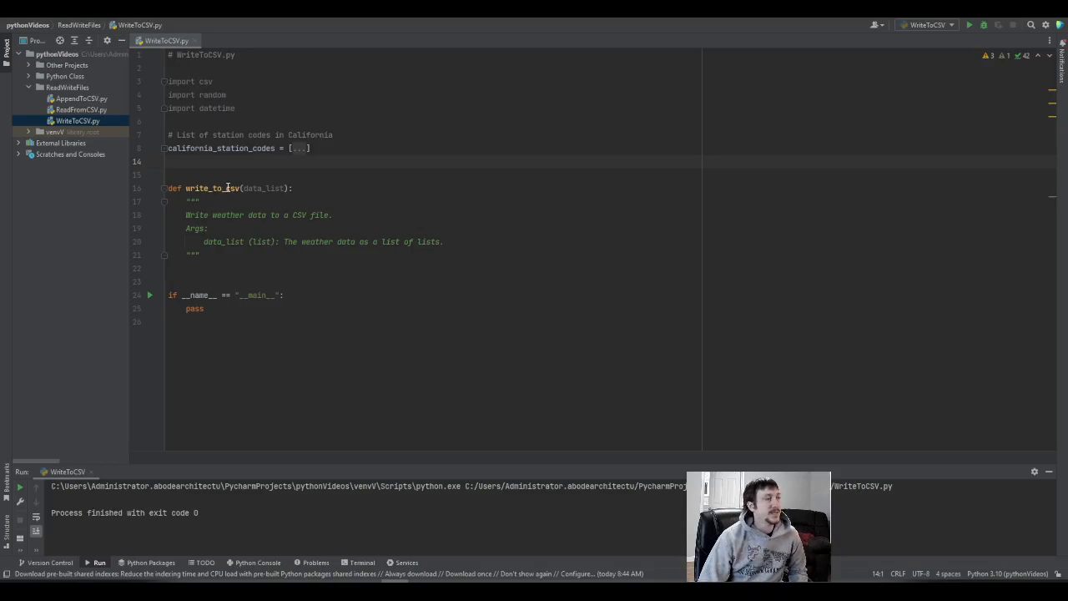
- Review the write_to_csv signature and fold the california station codes list to one line
double_click(233, 187)
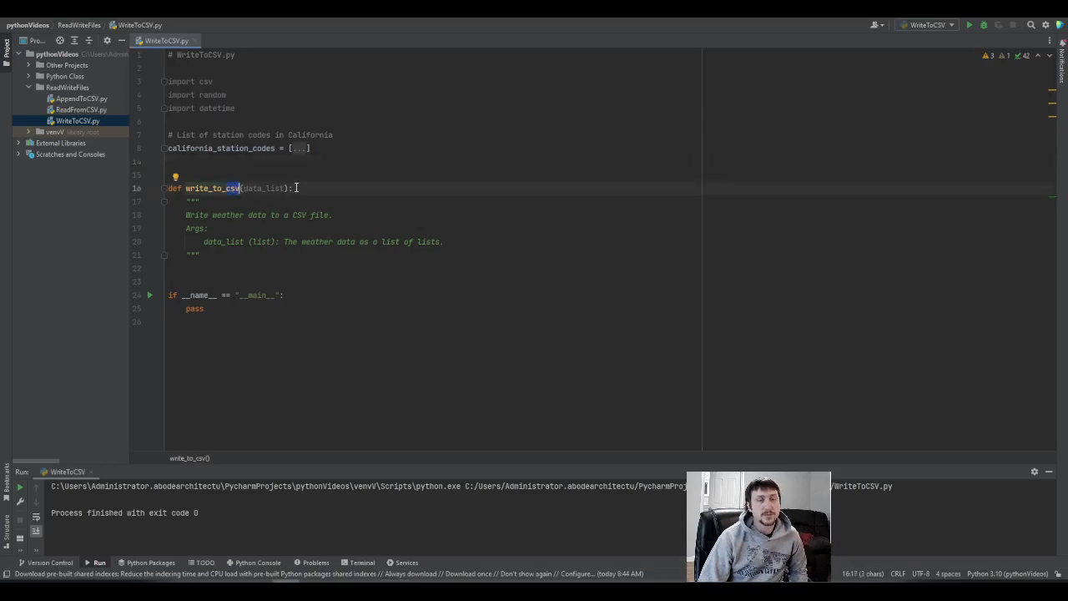
left_click(237, 162)
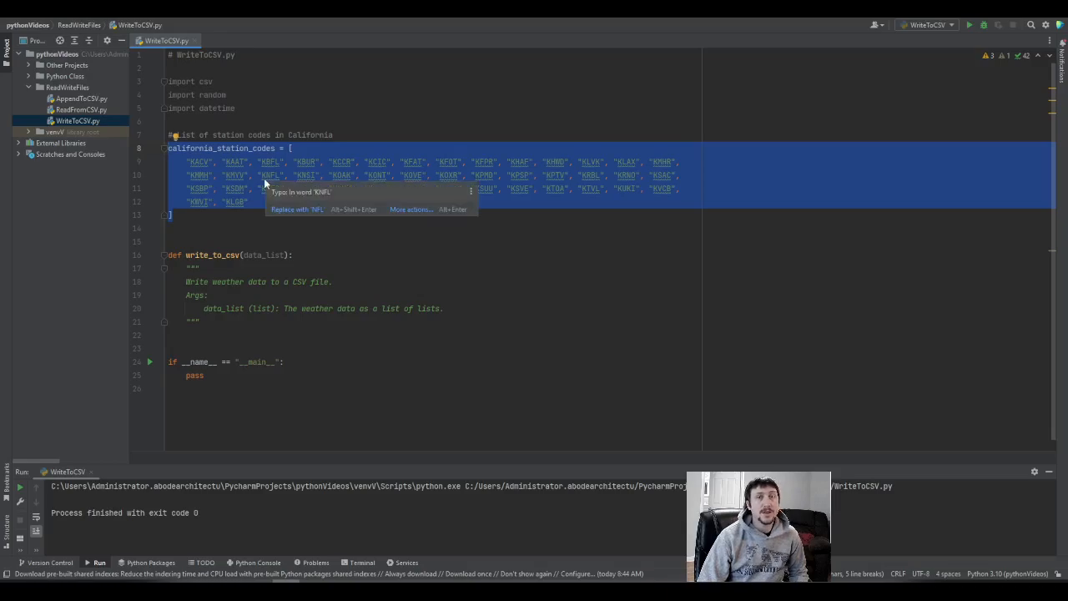
left_click(220, 214)
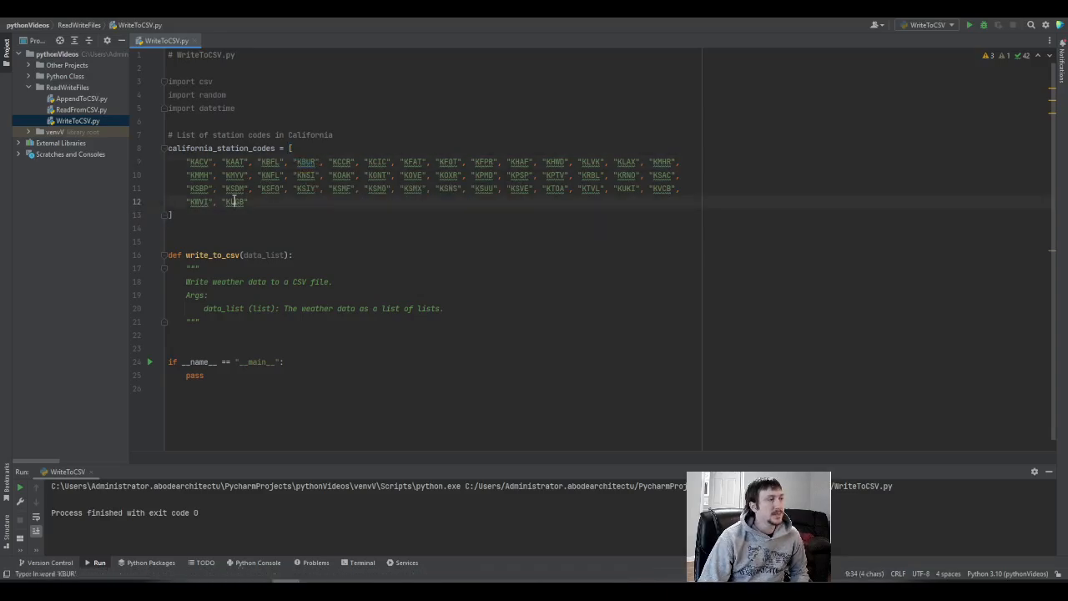
left_click(170, 214)
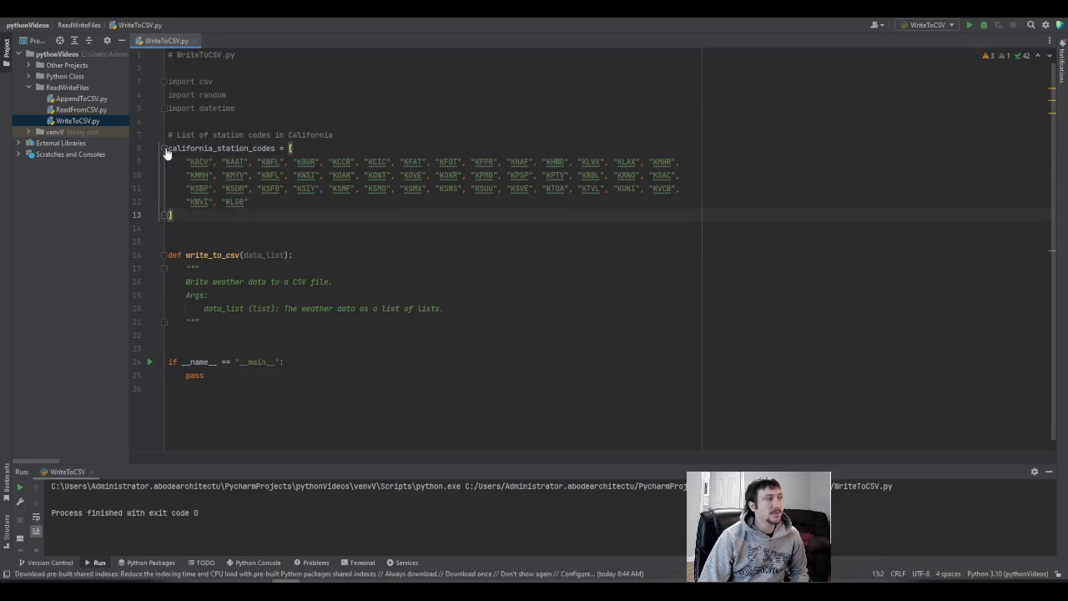
left_click(166, 149)
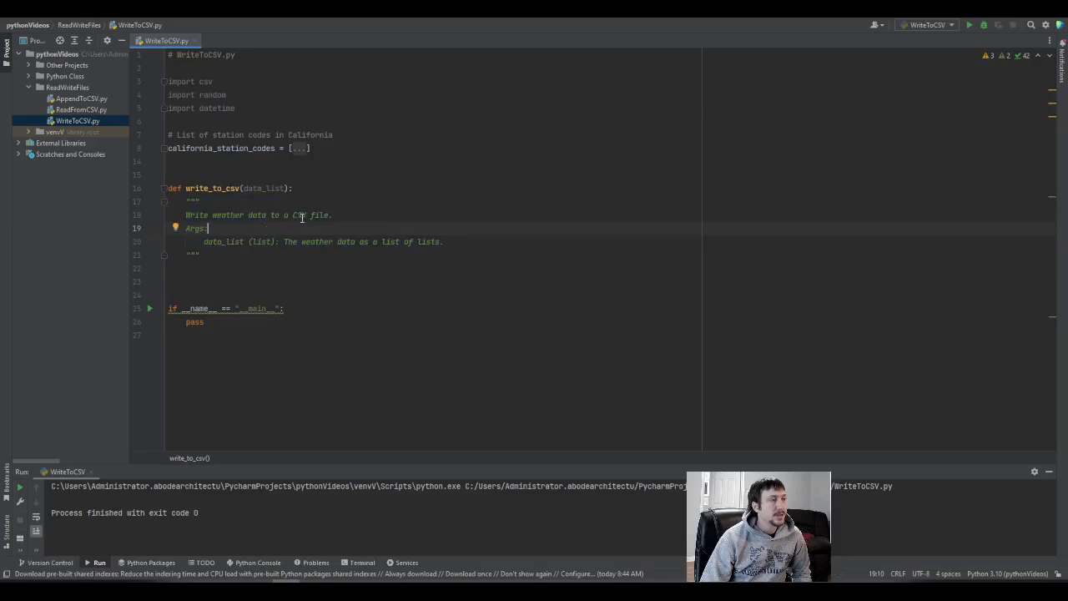
- Add with open('sample_weather_data.csv', 'w', newline='') as csv_file: below the docstring, keeping pass inside
double_click(262, 187)
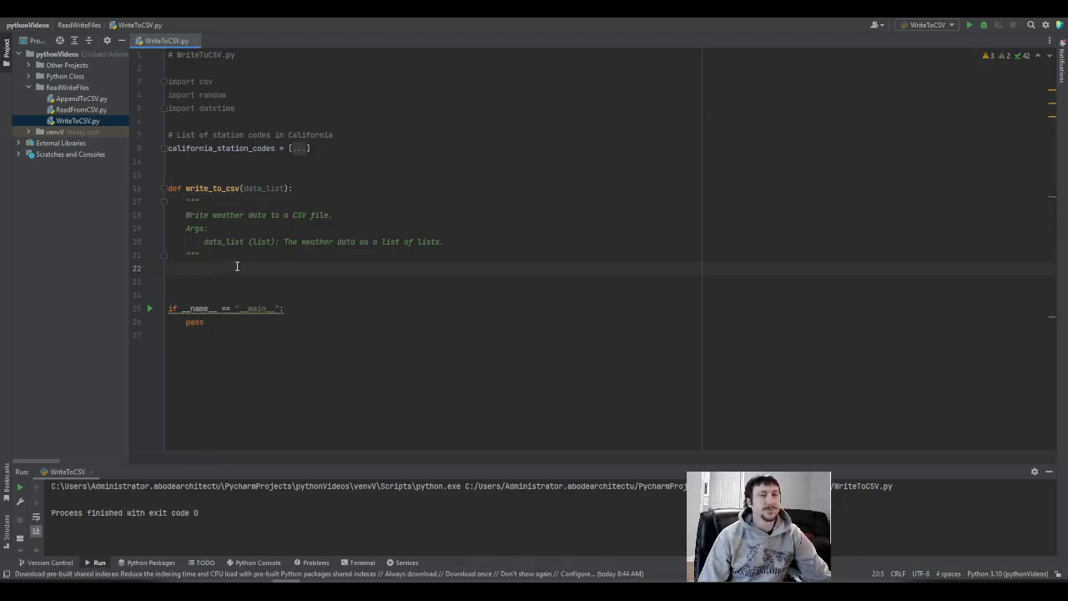
type("with")
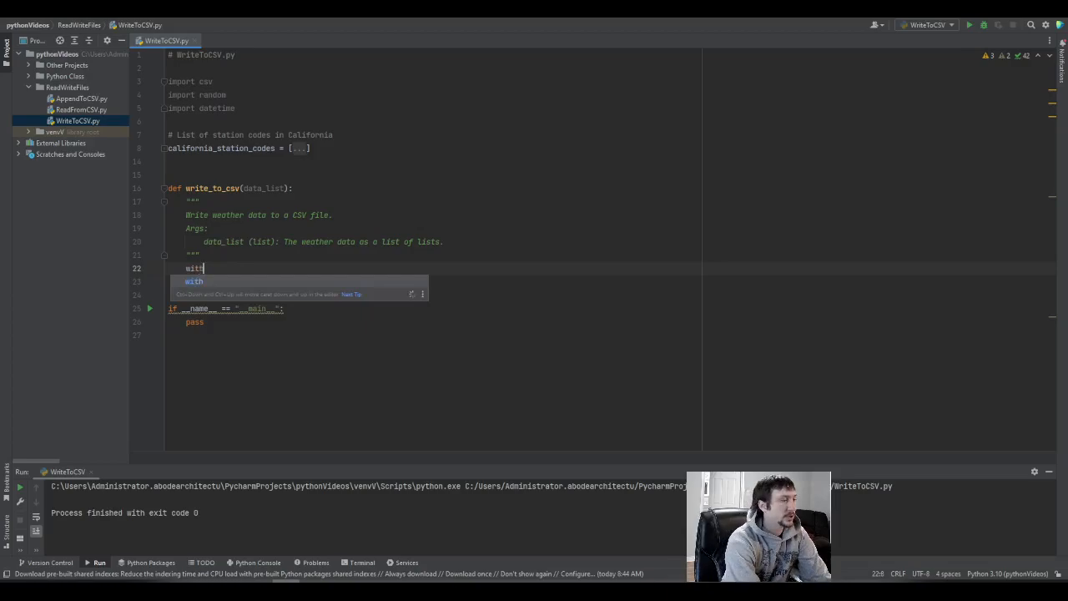
type("open()")
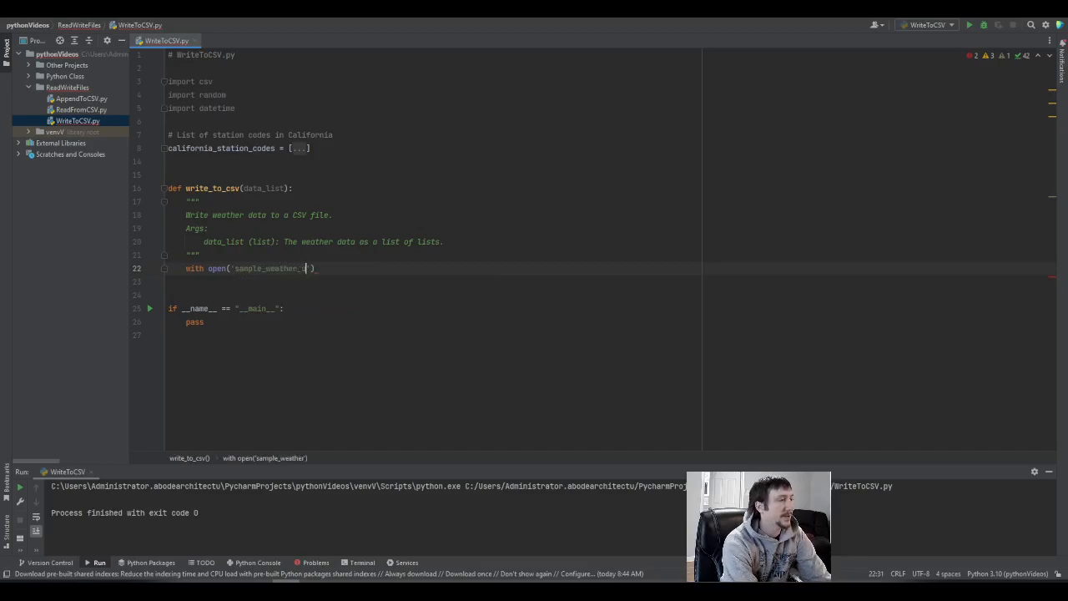
type("data.csv',")
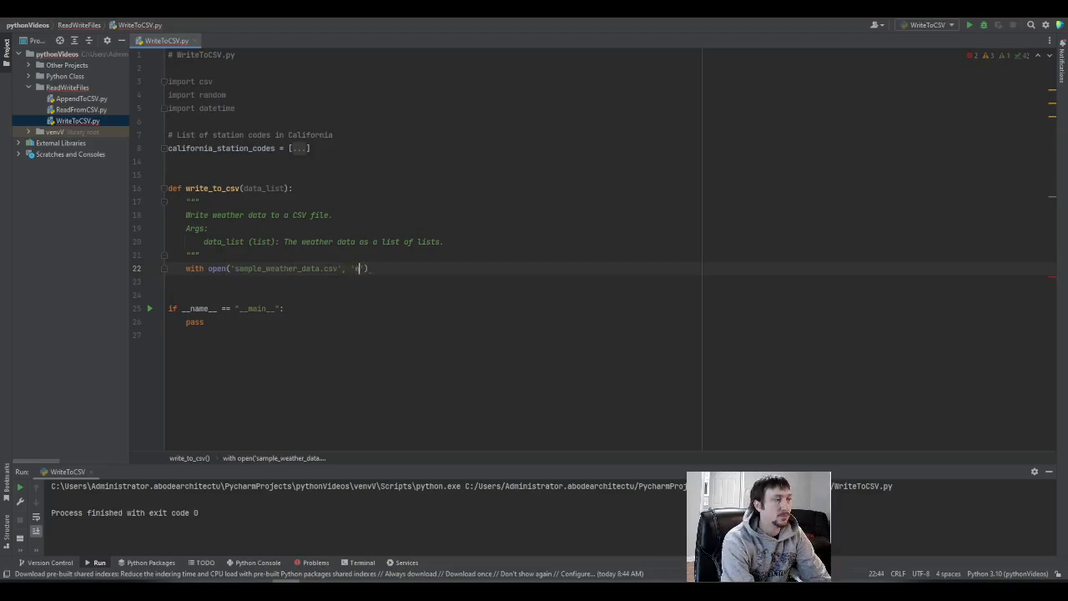
type("'w',")
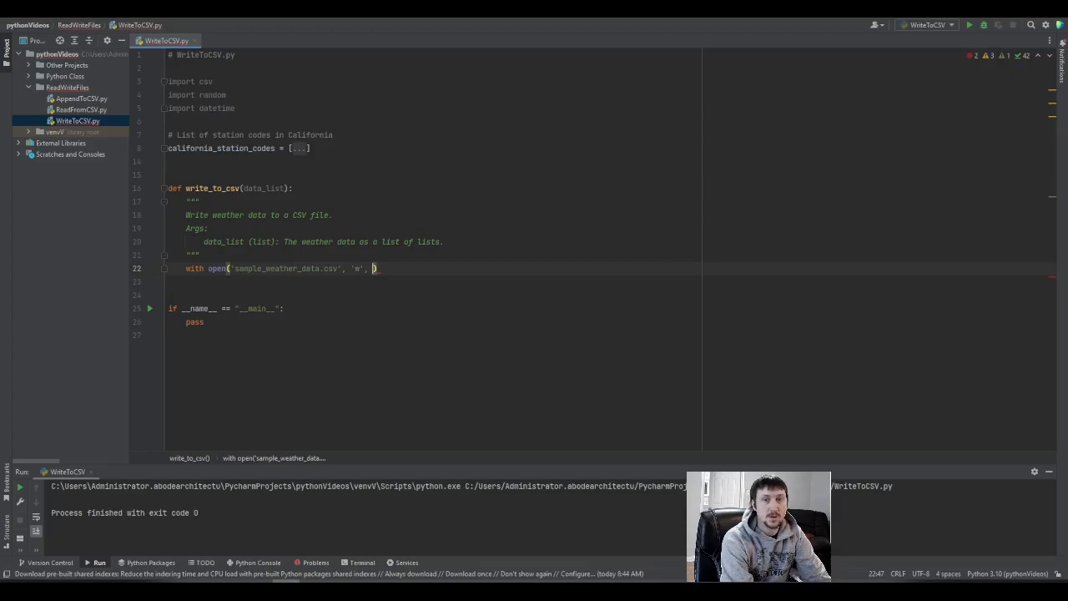
mouse_move(360, 264)
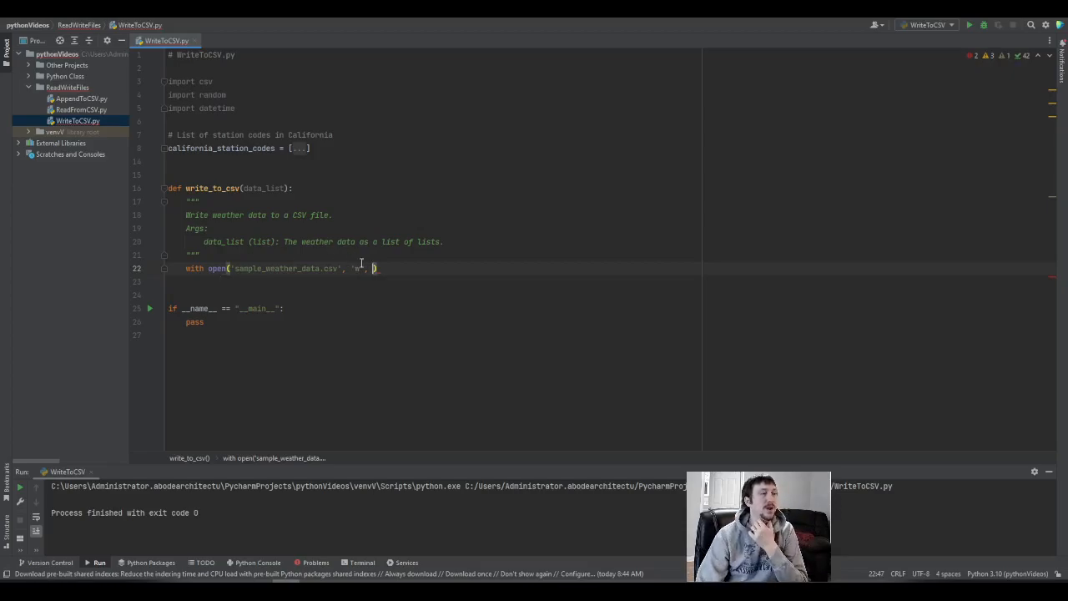
double_click(356, 267)
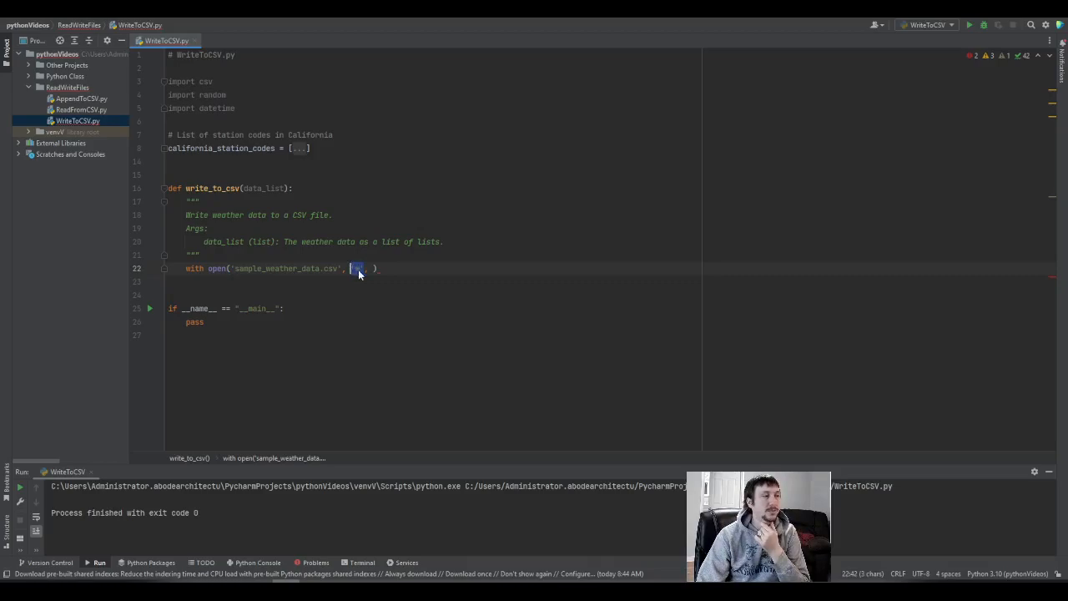
type("'w',")
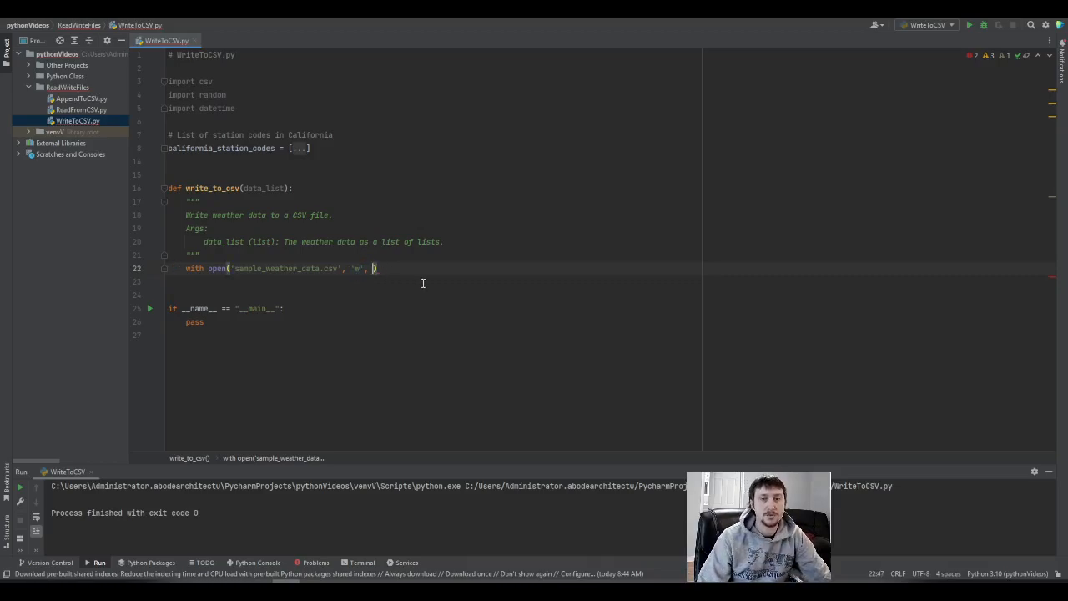
type("newline='")
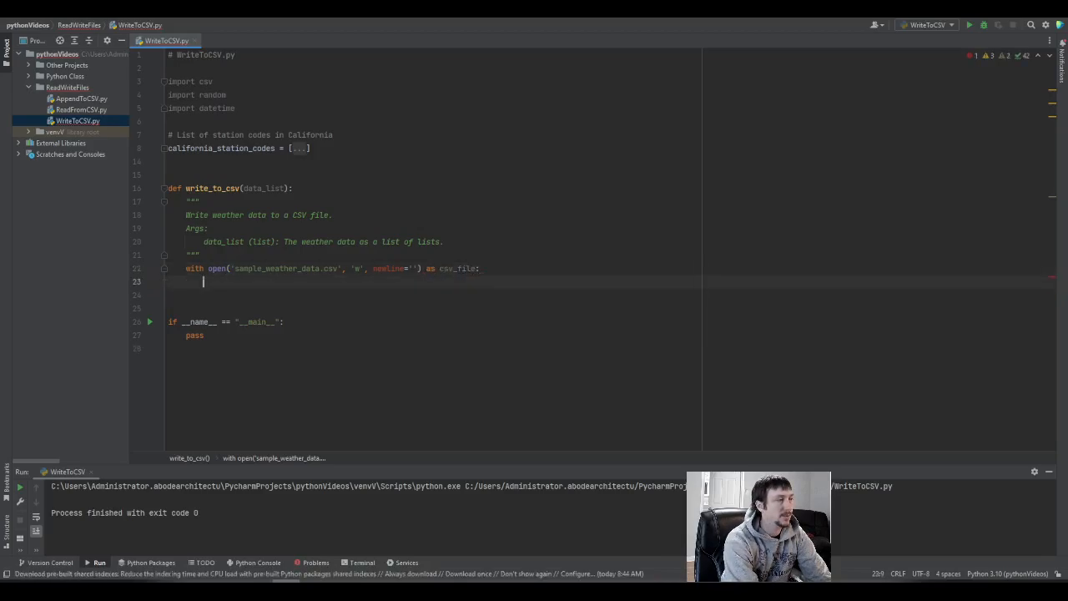
left_click(484, 267)
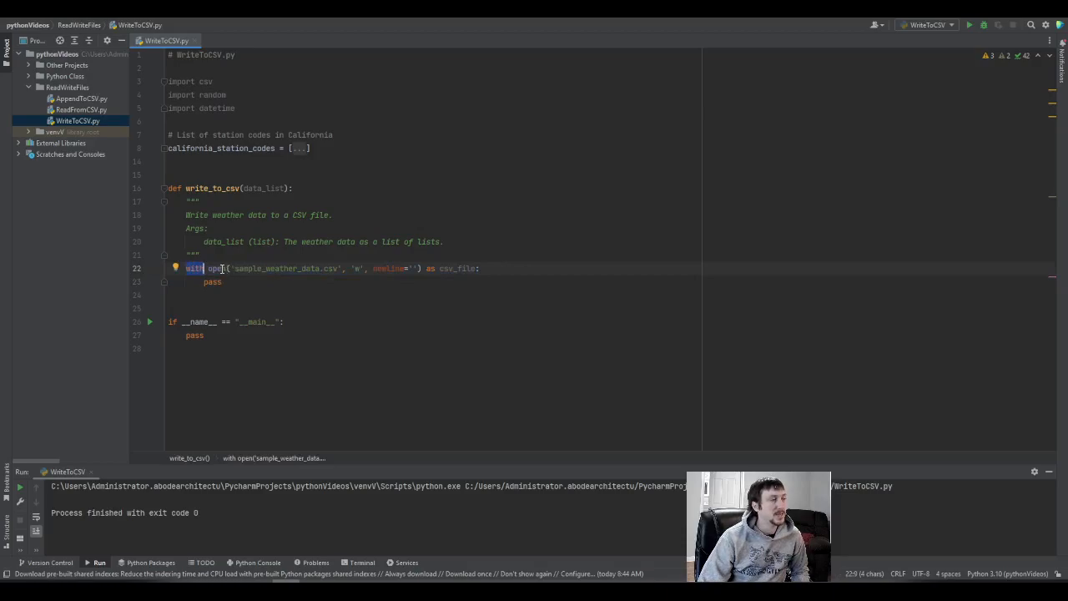
left_click(224, 280)
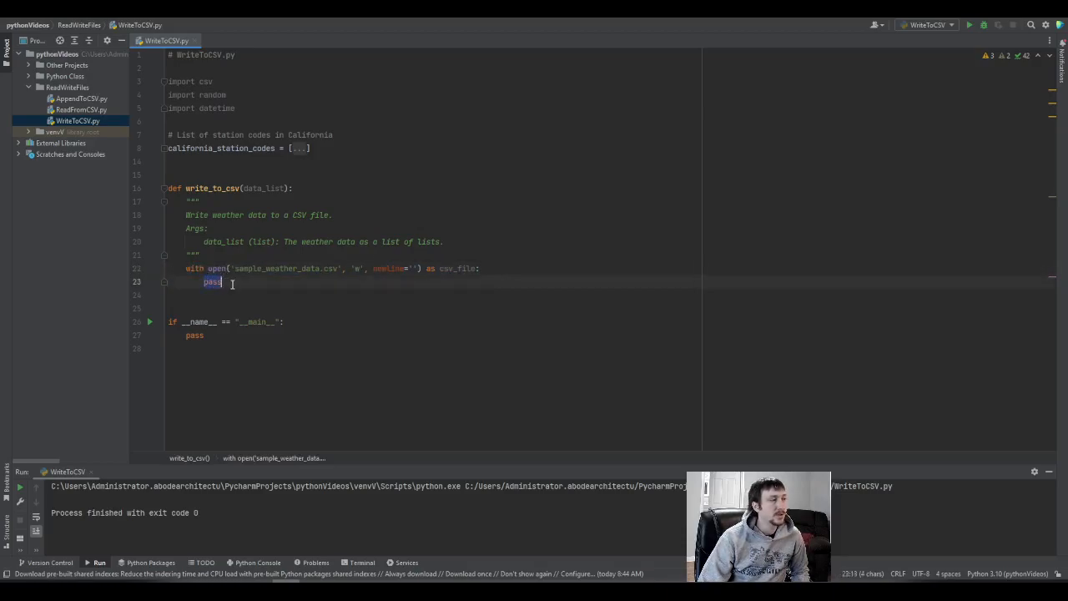
mouse_move(213, 282)
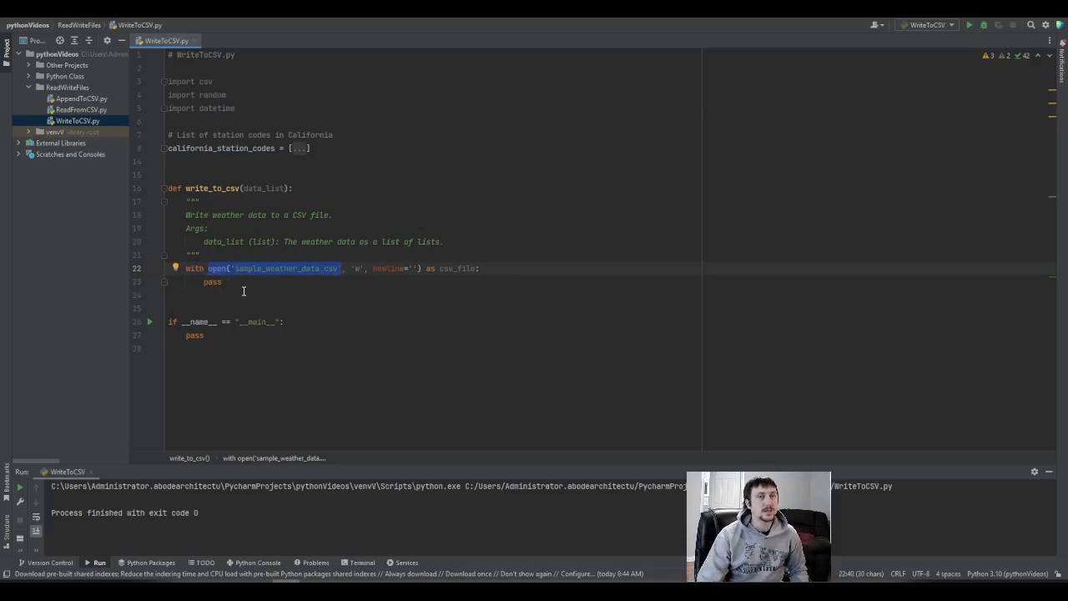
mouse_move(214, 275)
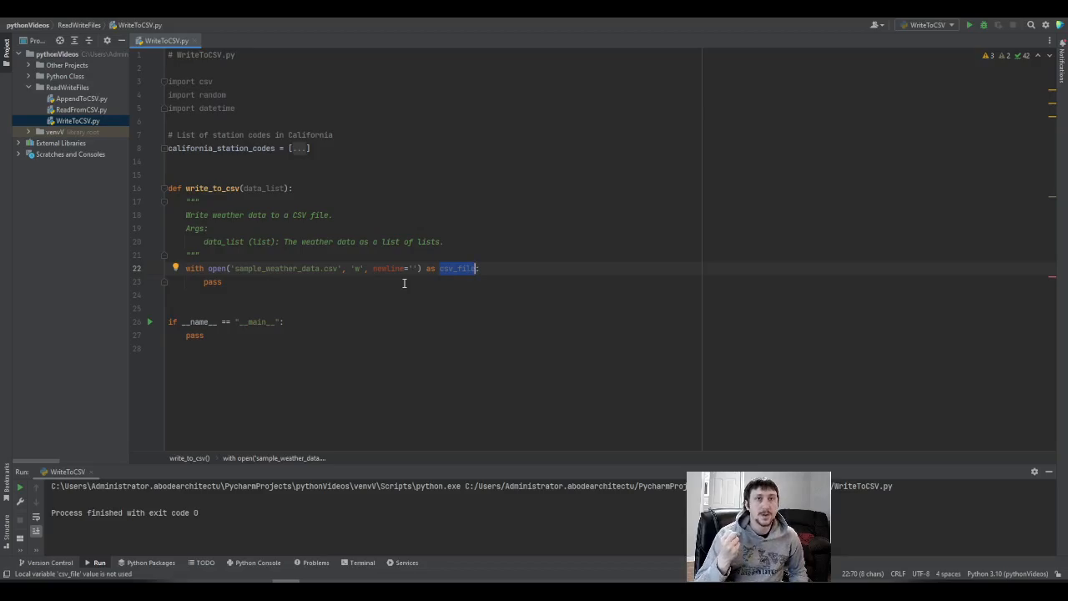
- Replace pass with writer = csv.writer(csv_file) and write the Station, Timestamp, Temperature header row
left_click(212, 280)
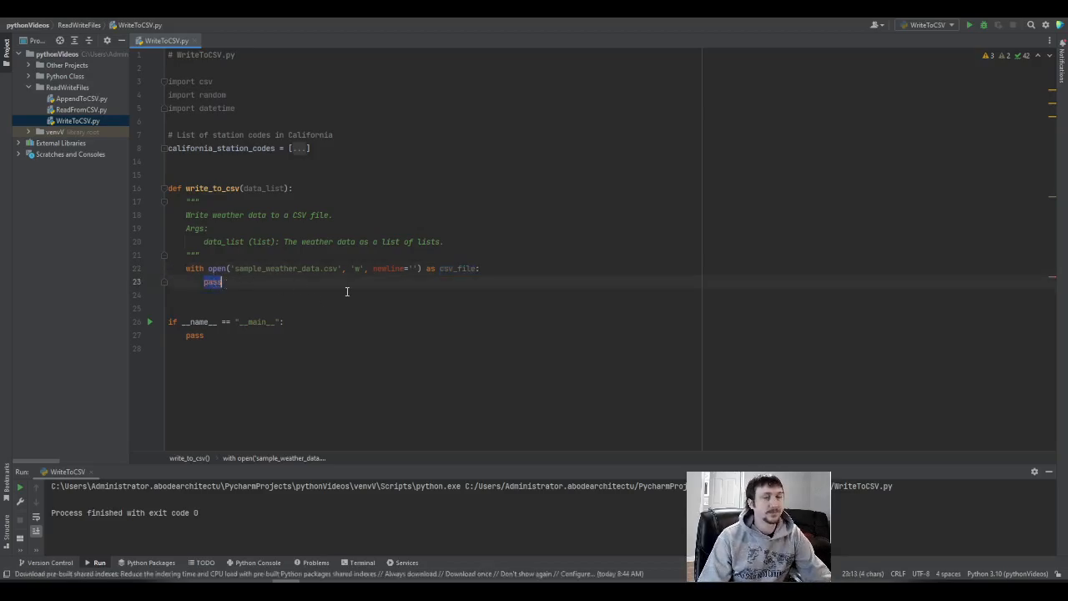
type("writer")
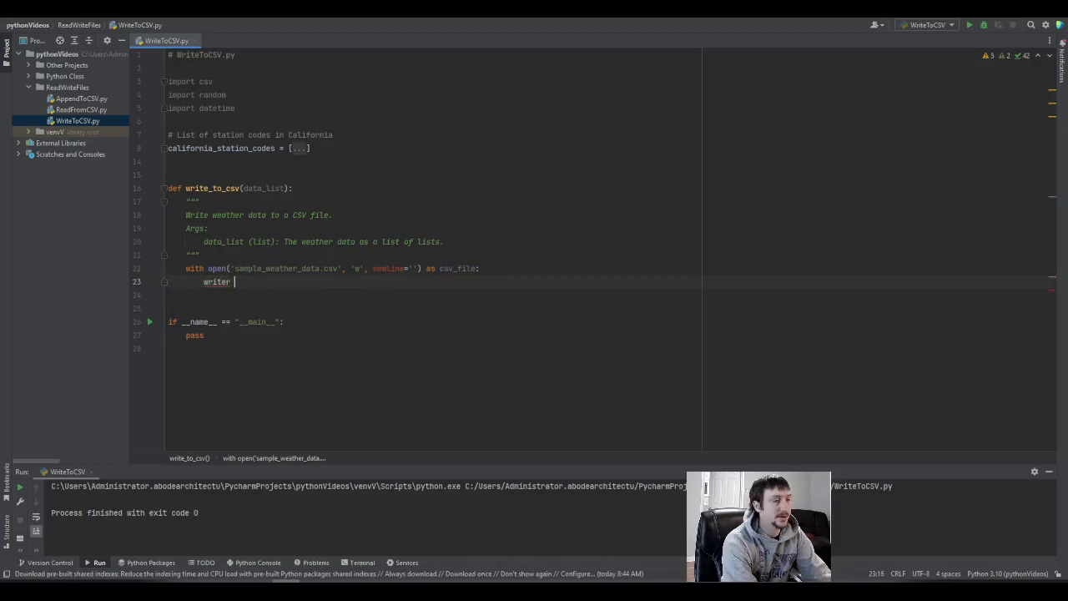
type("= csv.writer")
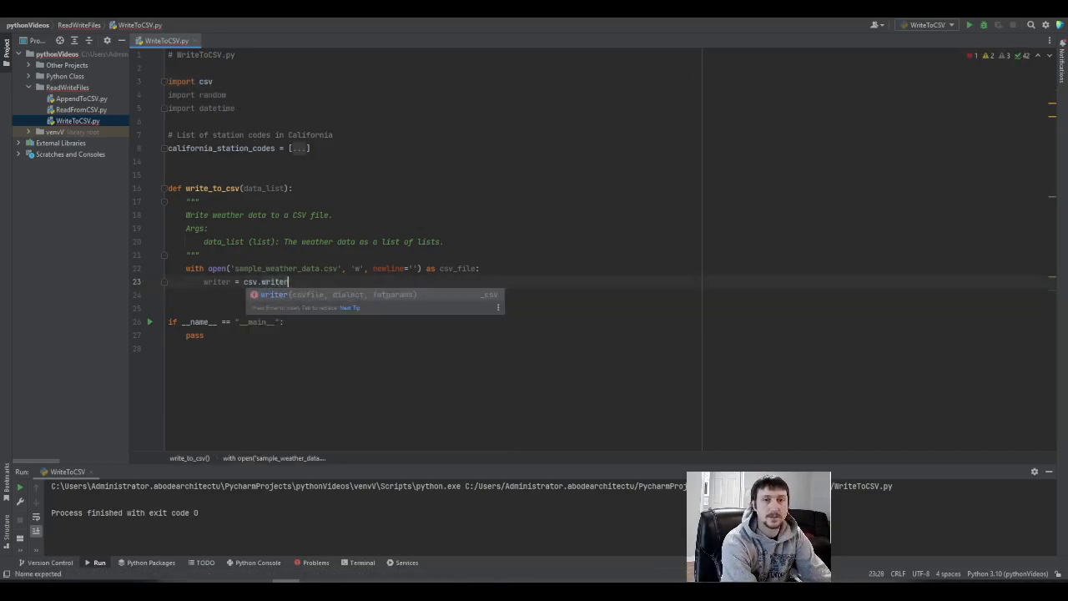
type("(csv_file")
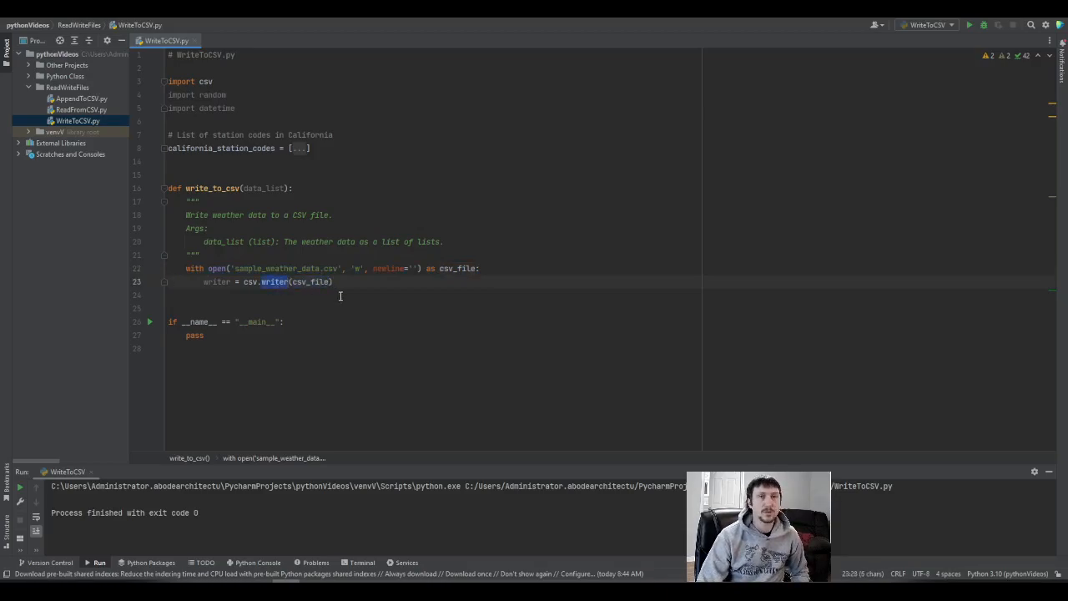
double_click(217, 280)
type("writer.writerow([")
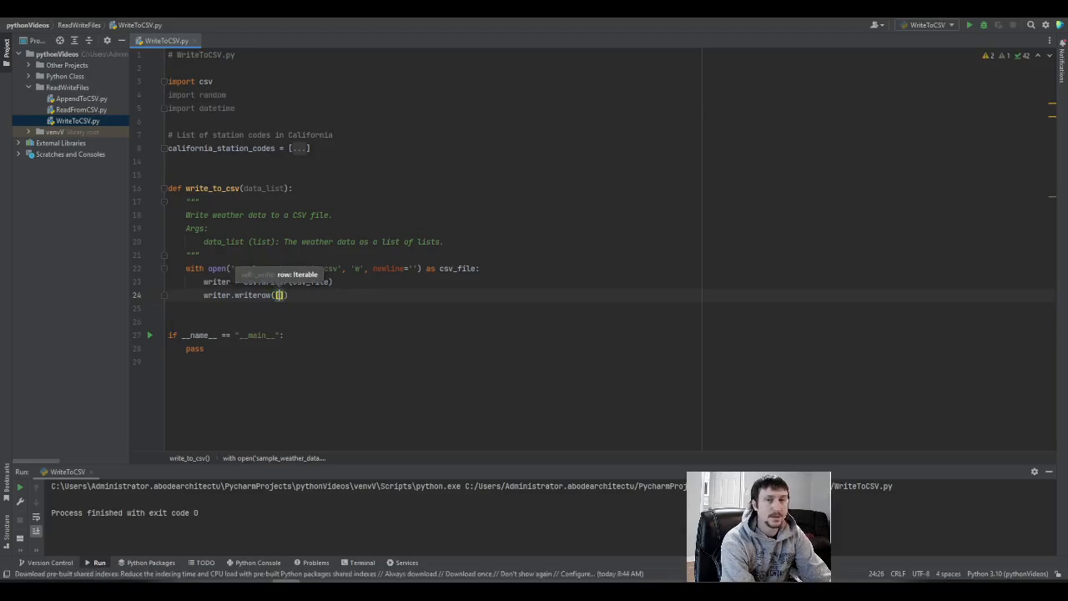
type("'Station', 'Timestamp', '")
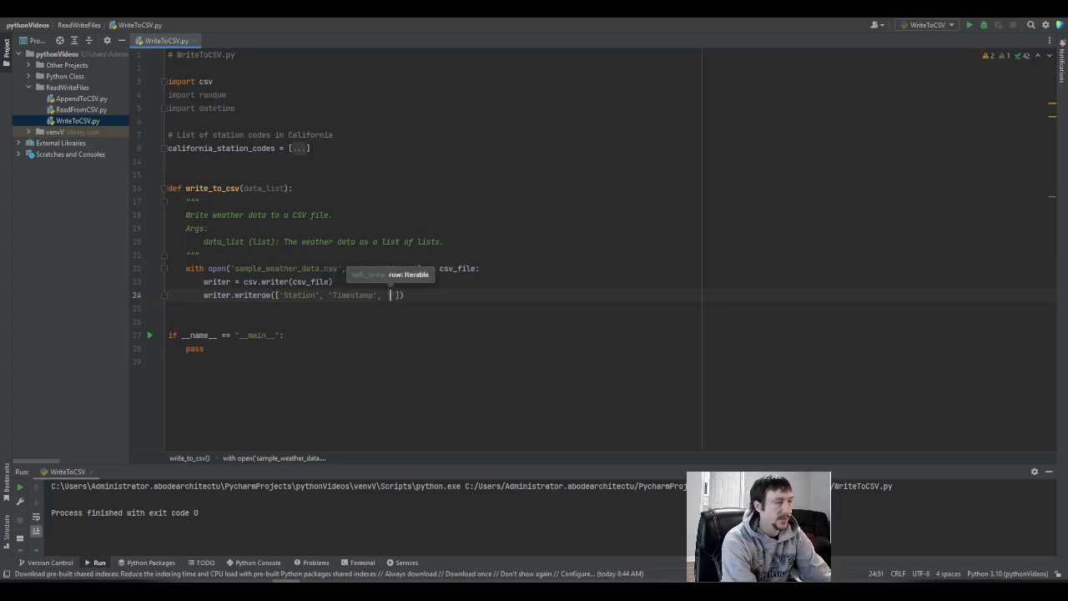
type("'Temp'")
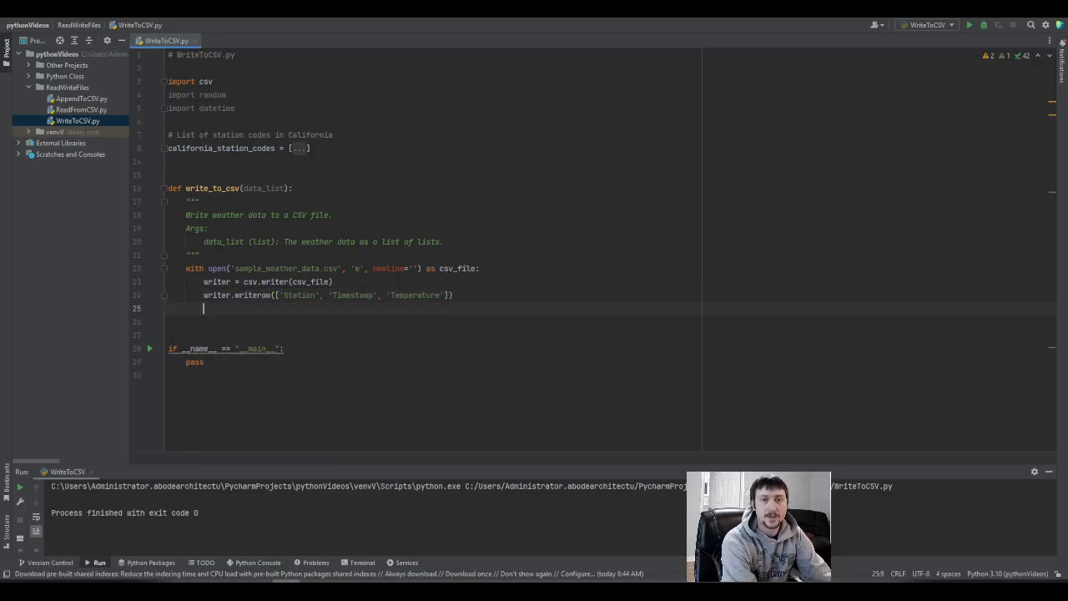
- Write every row with writer.writerows(data_list)
type("writer")
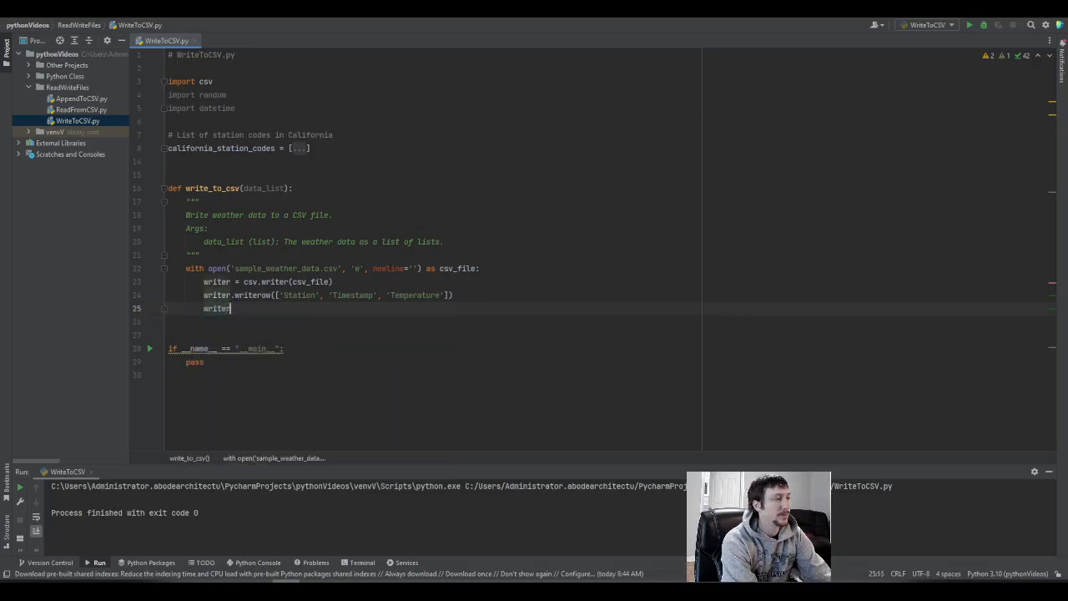
type(".w")
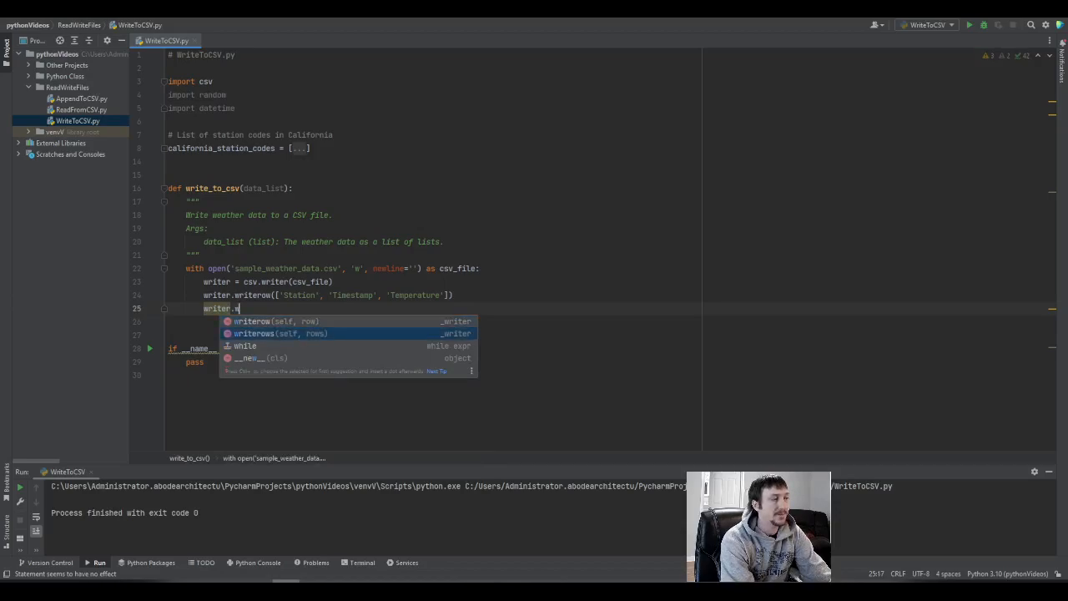
left_click(280, 333)
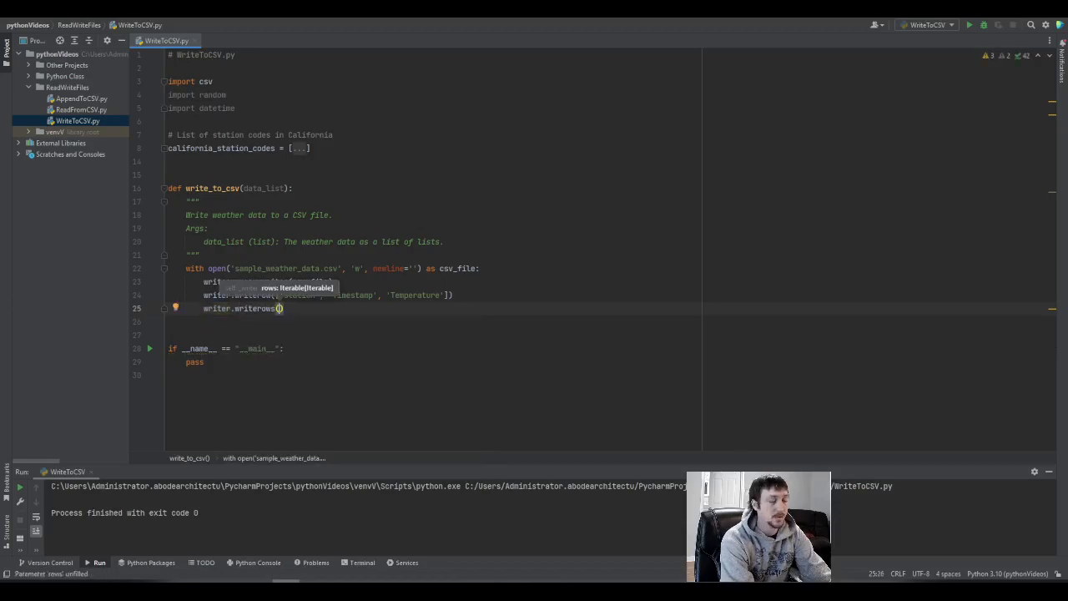
type("data_list")
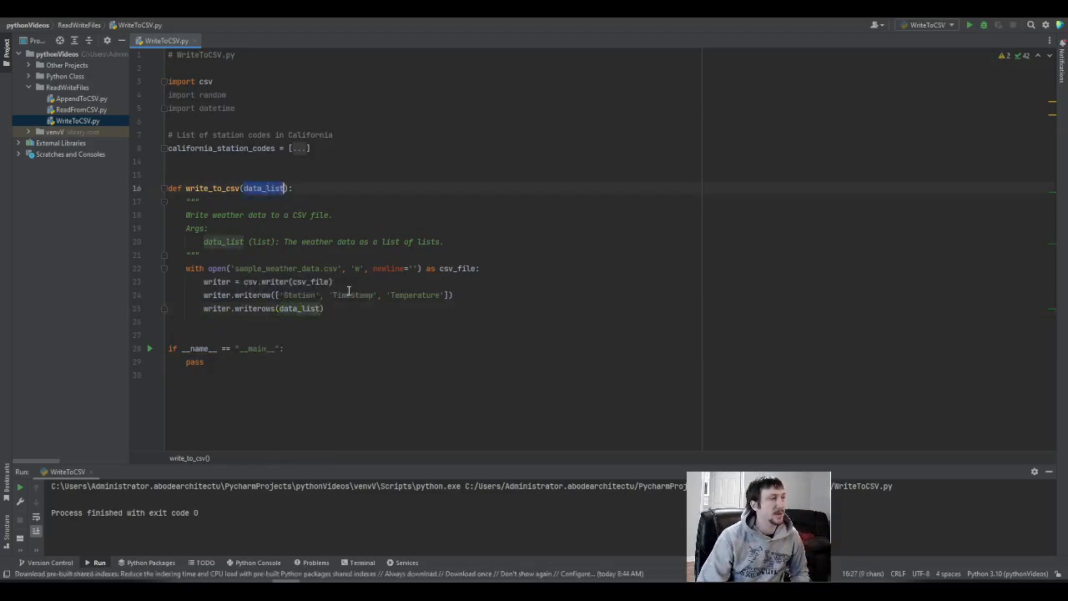
left_click(327, 307)
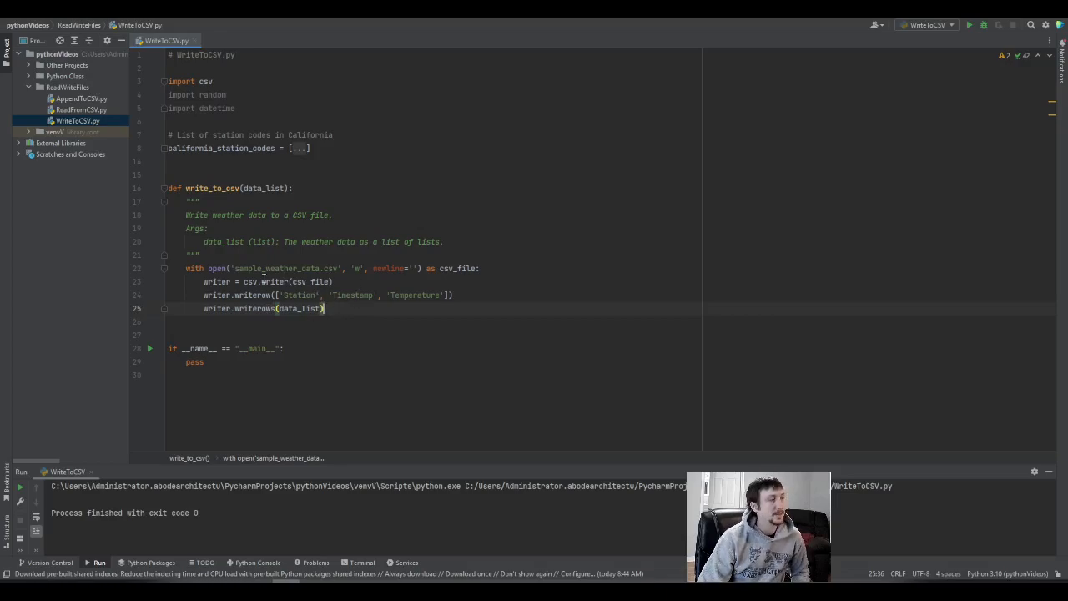
mouse_move(409, 374)
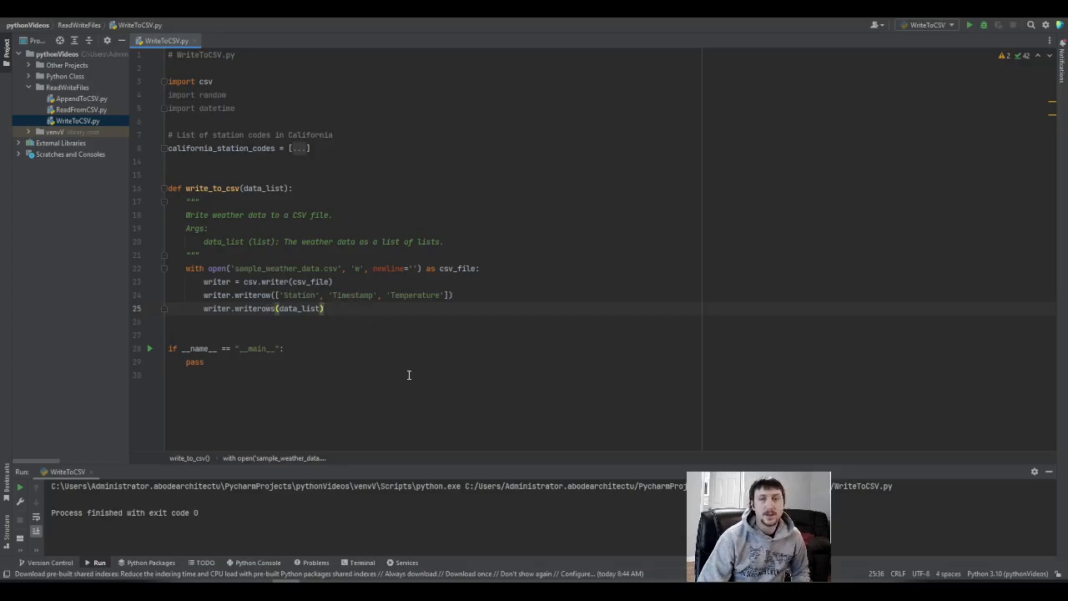
- Replace the main block's pass with mock_data_list = [] and a for _ in range(10): loop
double_click(194, 360)
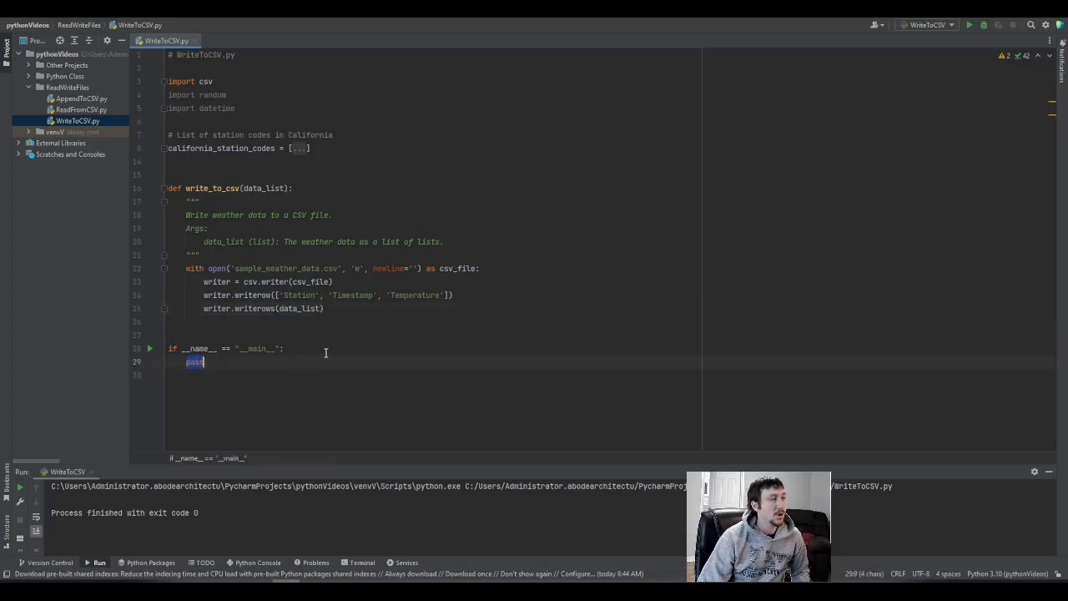
mouse_move(378, 331)
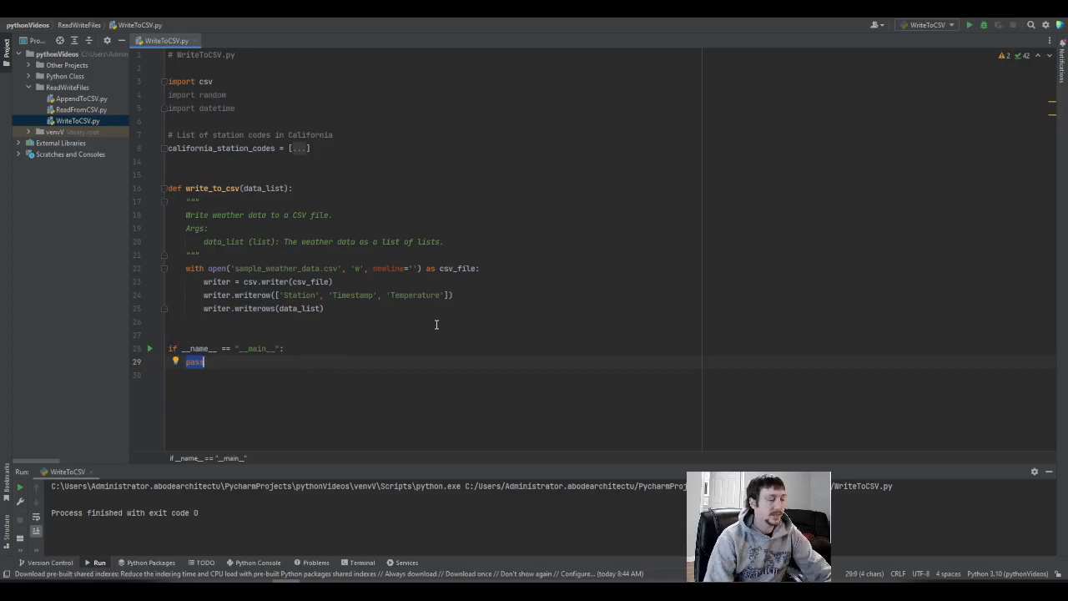
type("mock_dis")
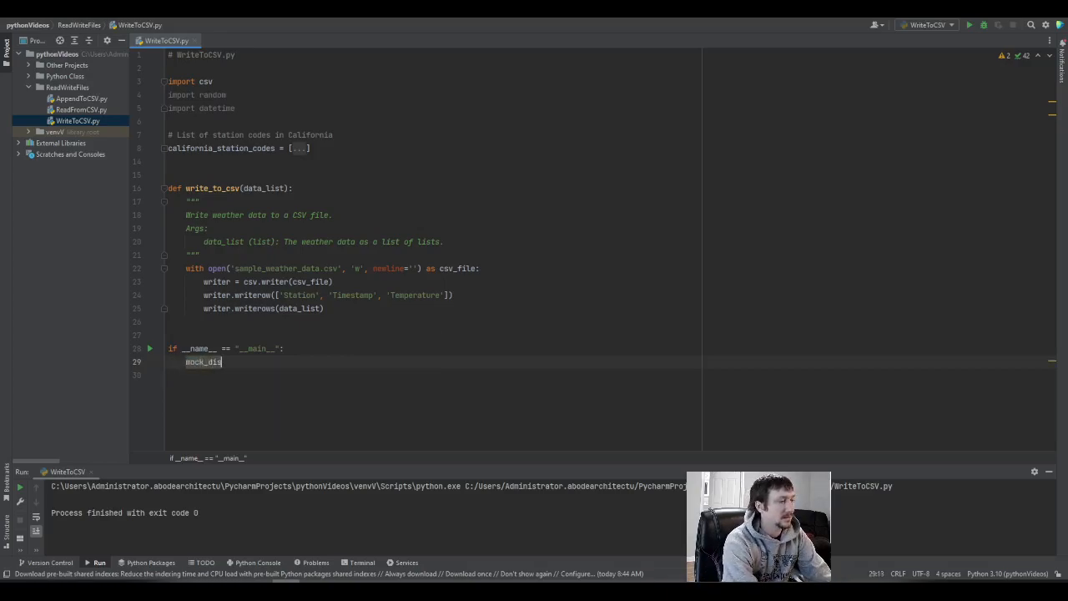
key("Backspace")
type("ata_list = []")
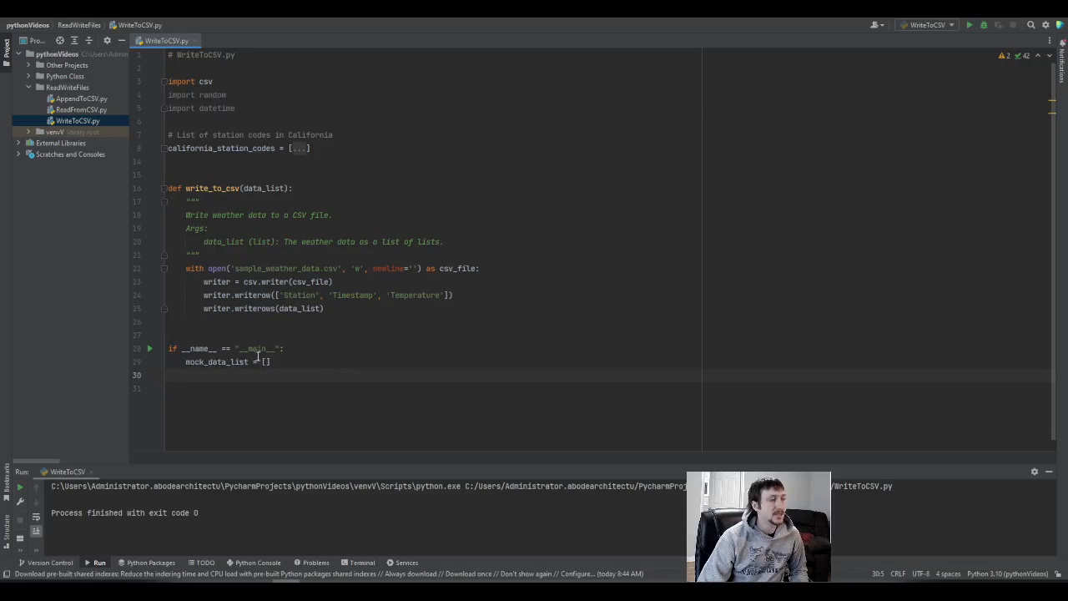
double_click(262, 187)
type("for ")
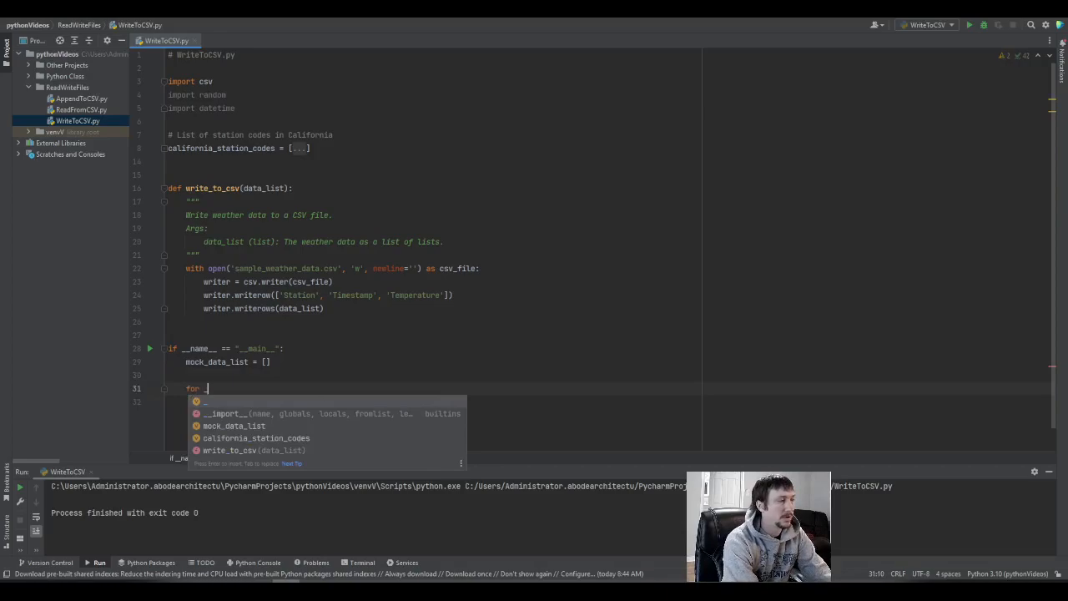
type("_ in range")
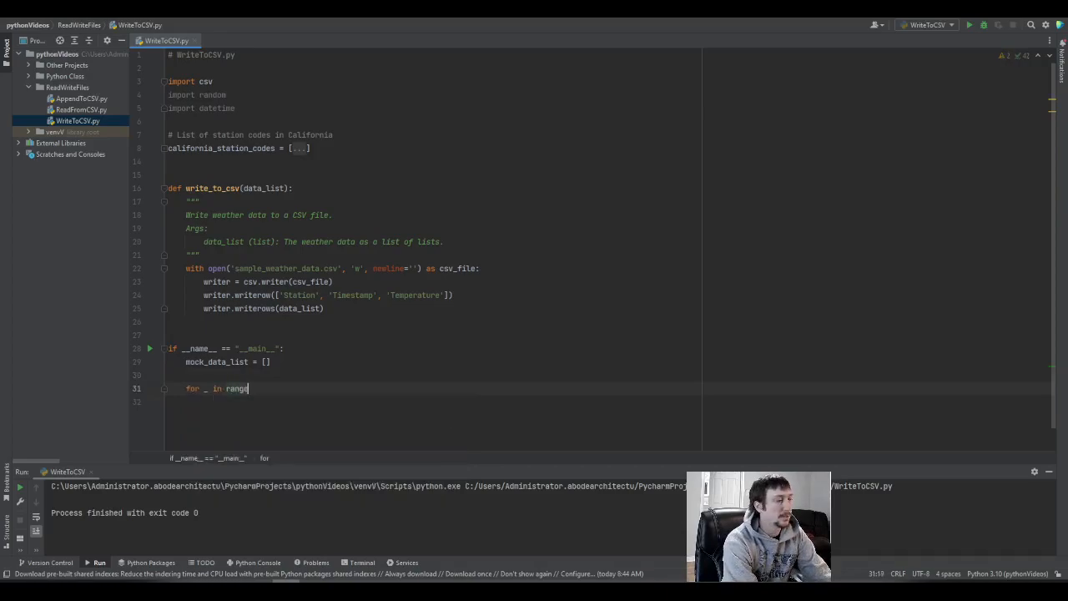
type("(")
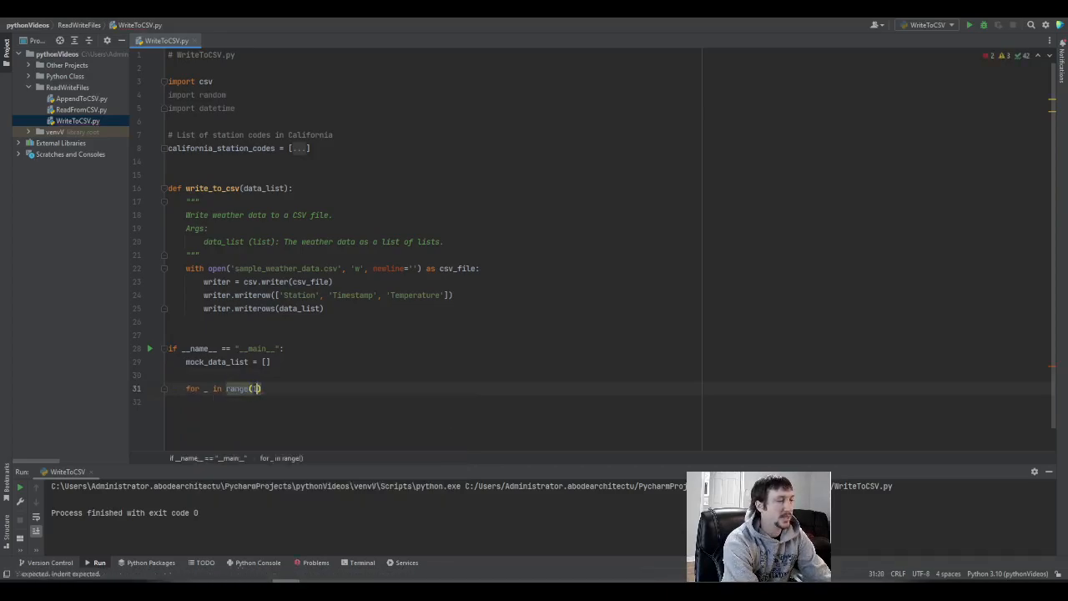
type("10")
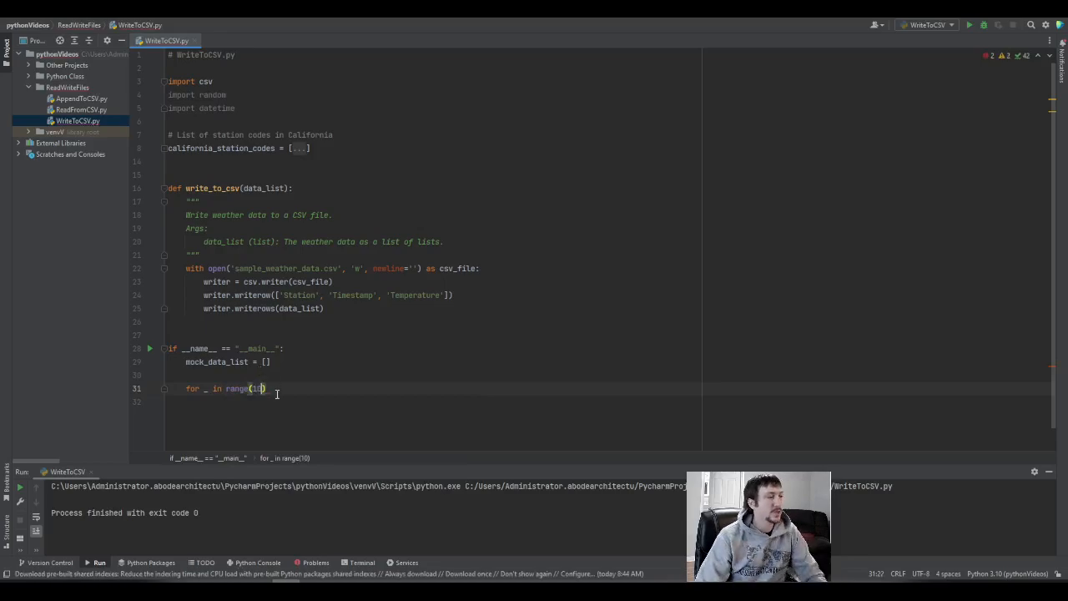
type("):")
left_click(434, 400)
type("pass")
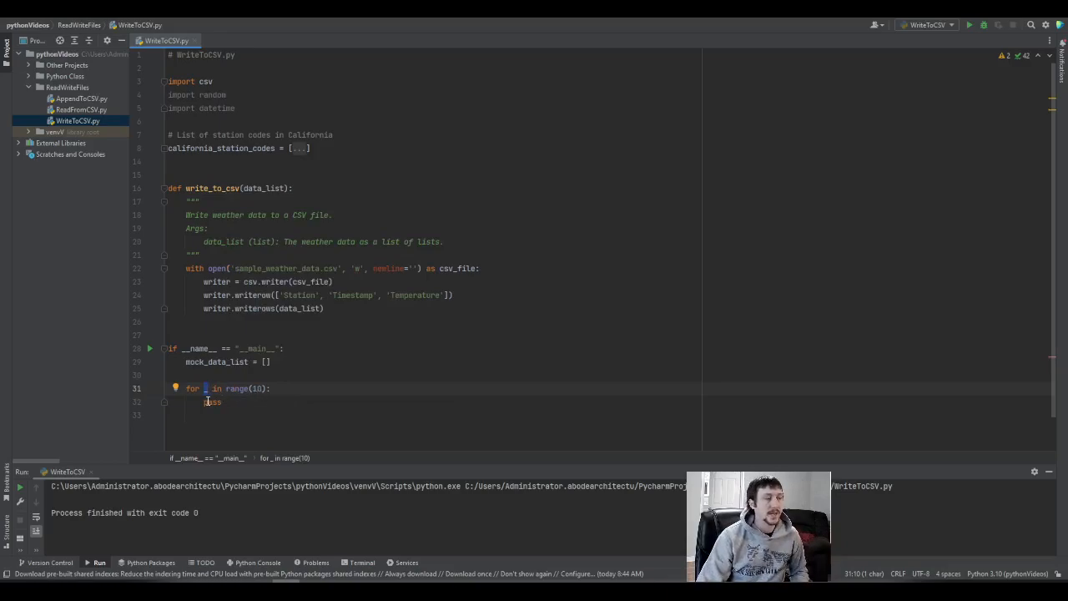
mouse_move(212, 401)
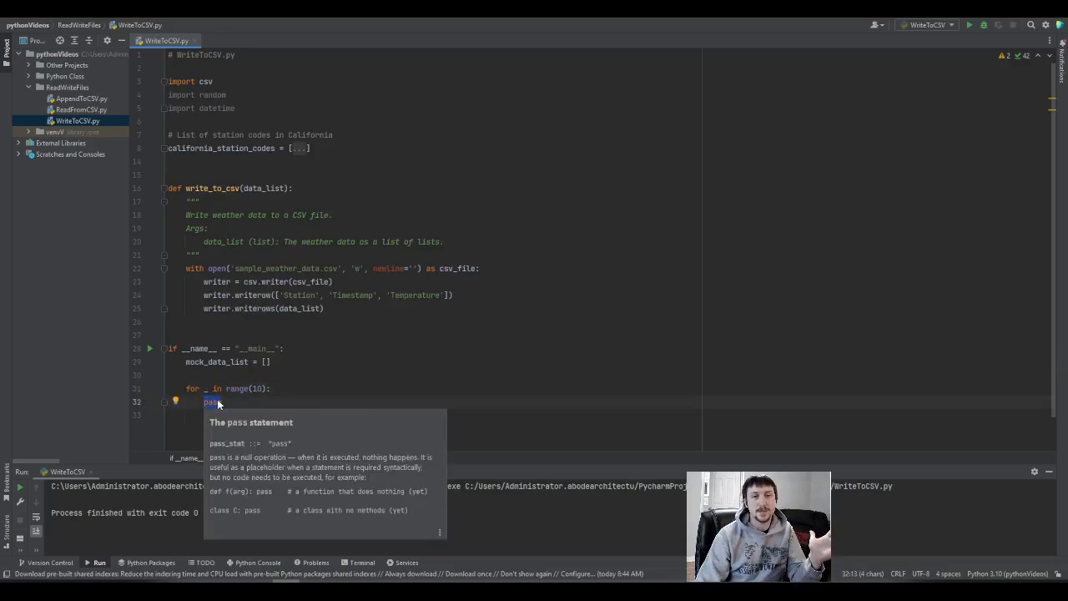
- Inside the loop, define station, timestamp and temperature as empty strings matching the header columns
type("station")
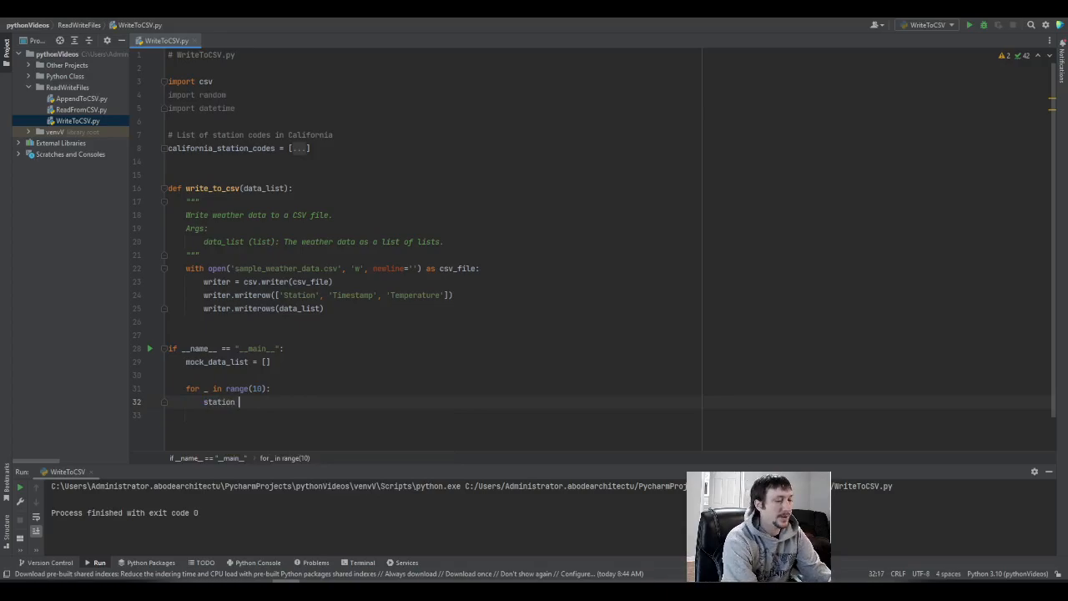
type("=")
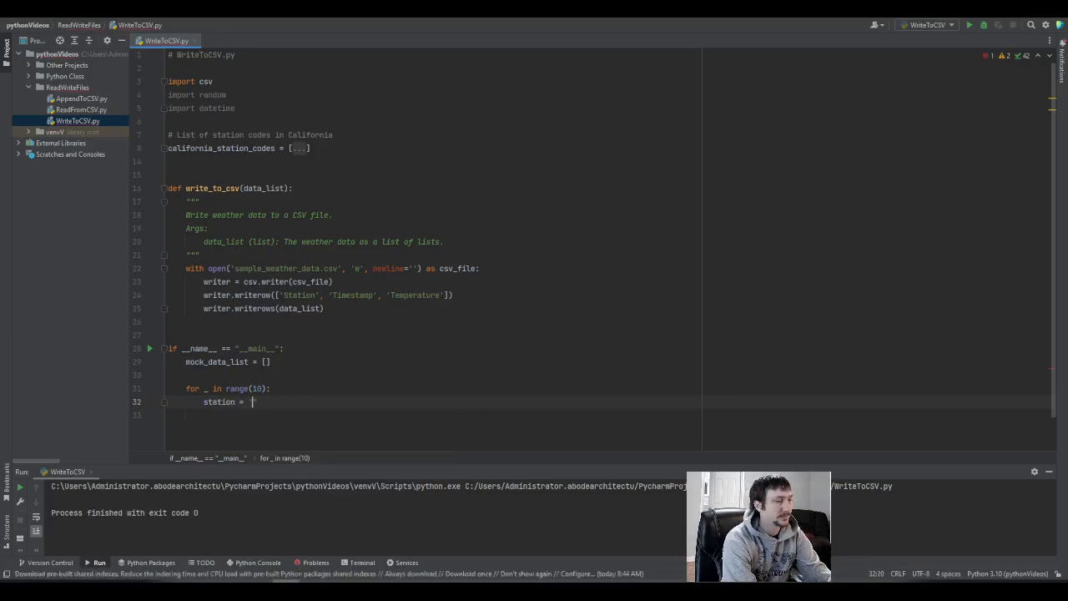
type("\"\"")
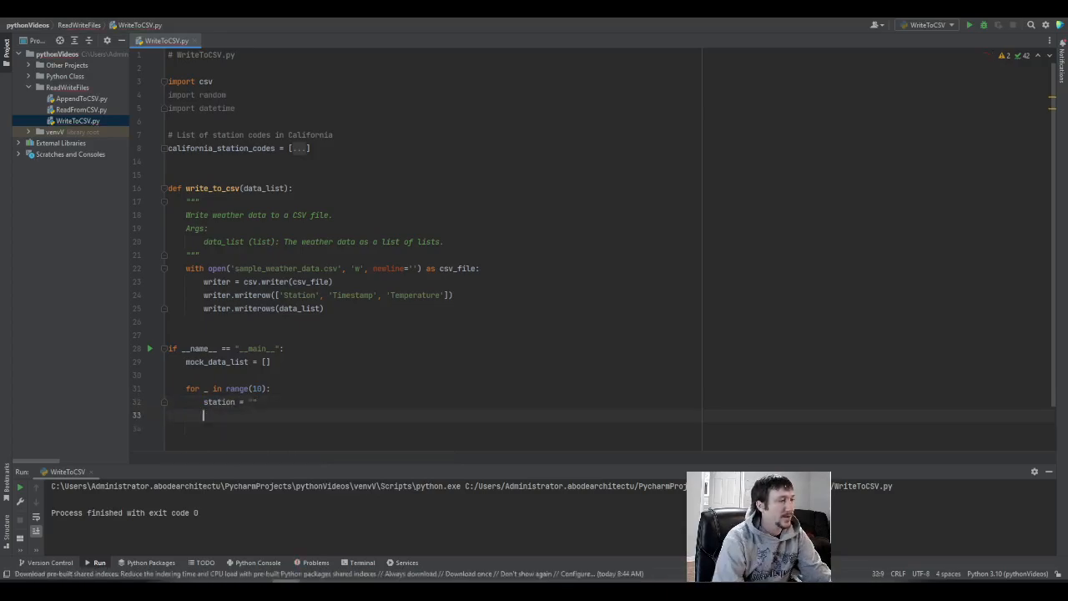
type("timestamp = \"")
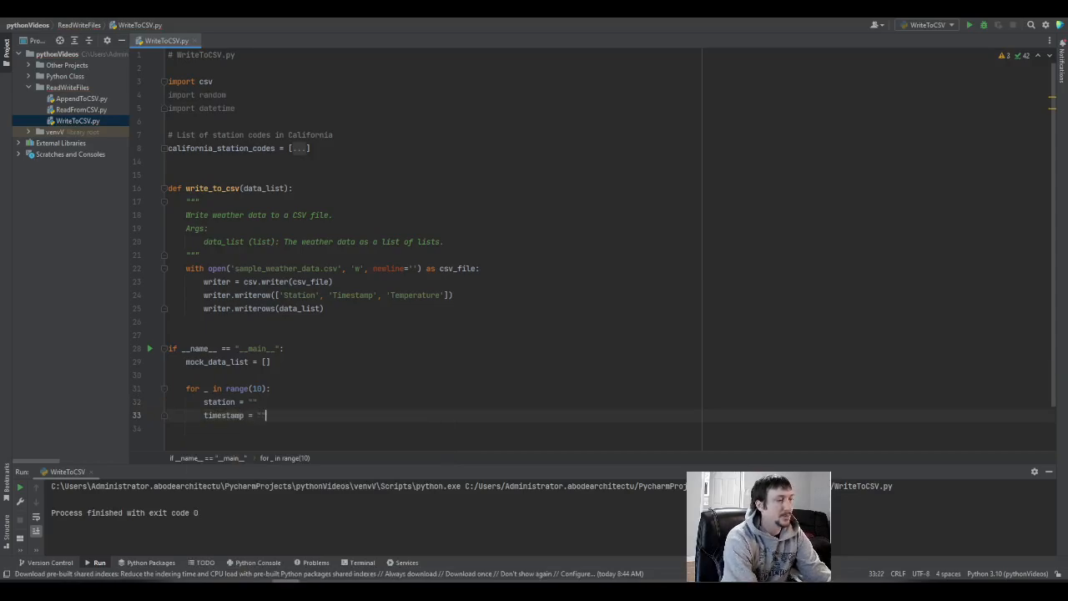
type("temperature = \"")
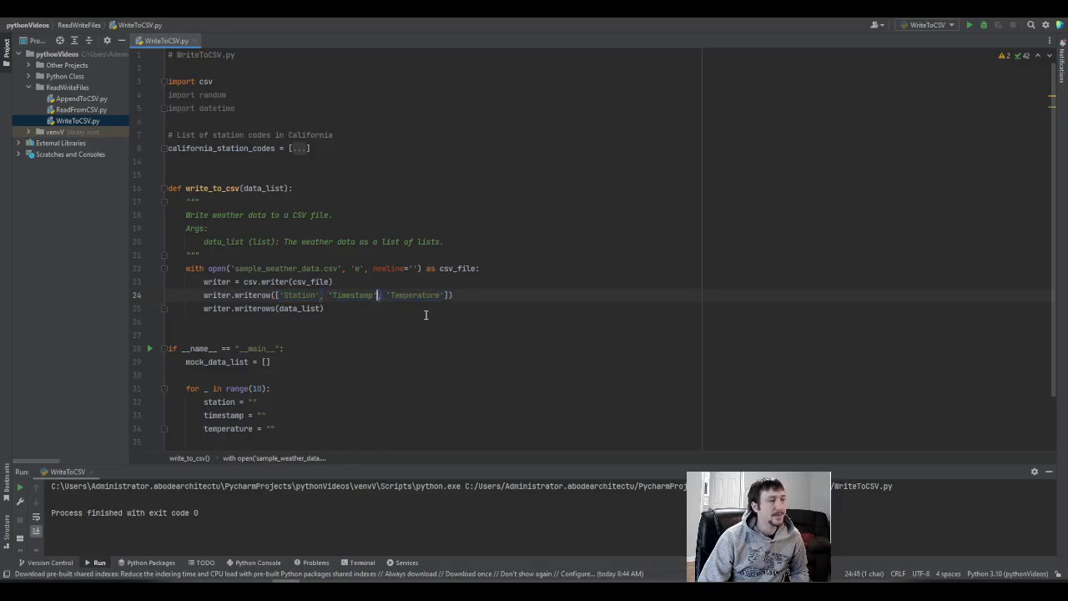
double_click(350, 294)
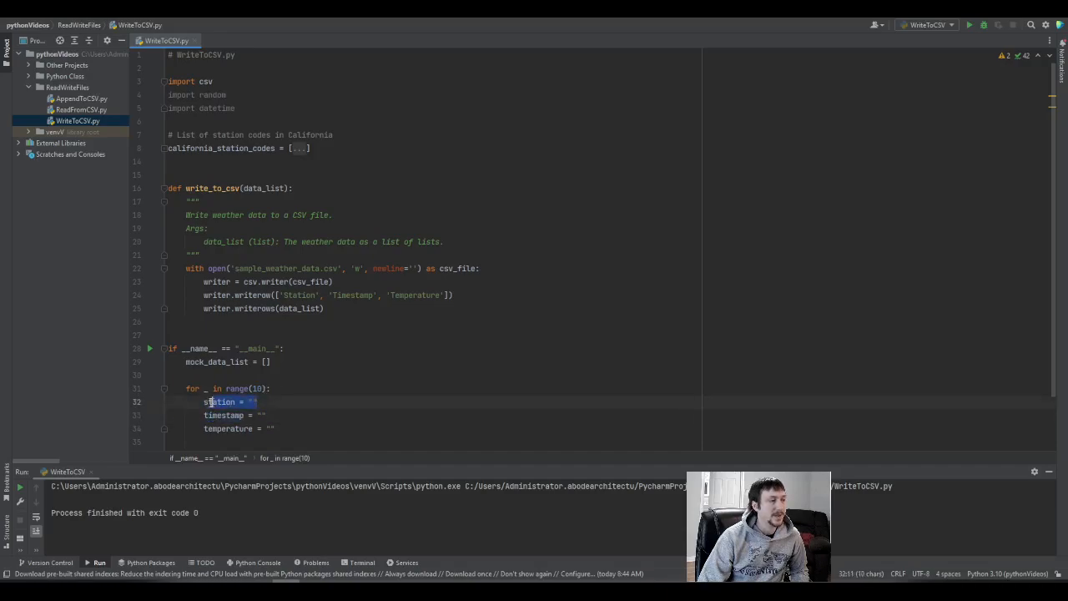
double_click(352, 294)
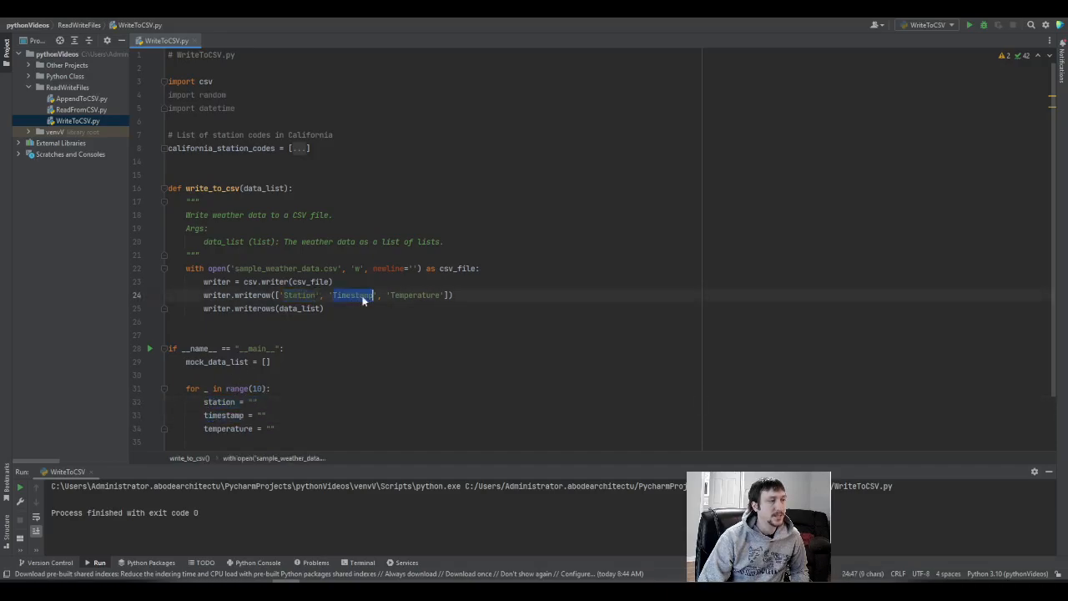
double_click(414, 294)
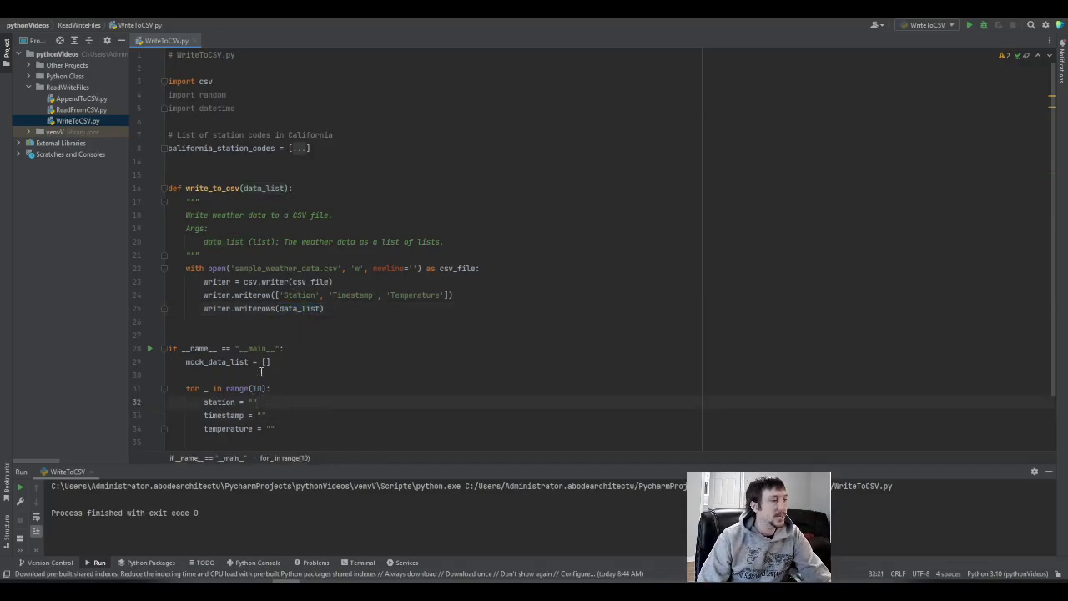
left_click(257, 401)
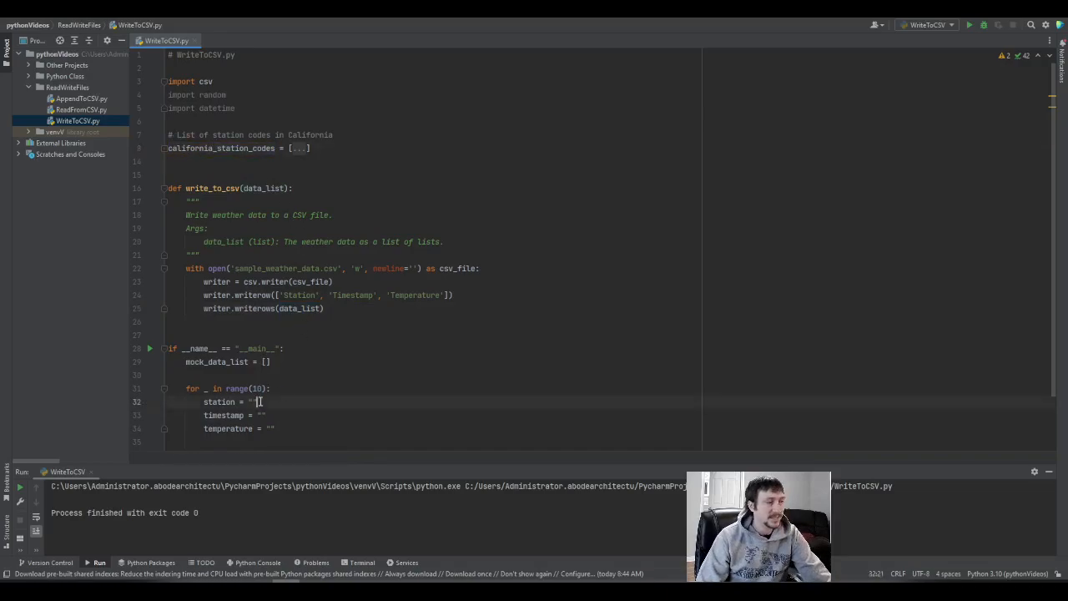
- Set station to random.choice(california_station_codes)
type("random.choice(")
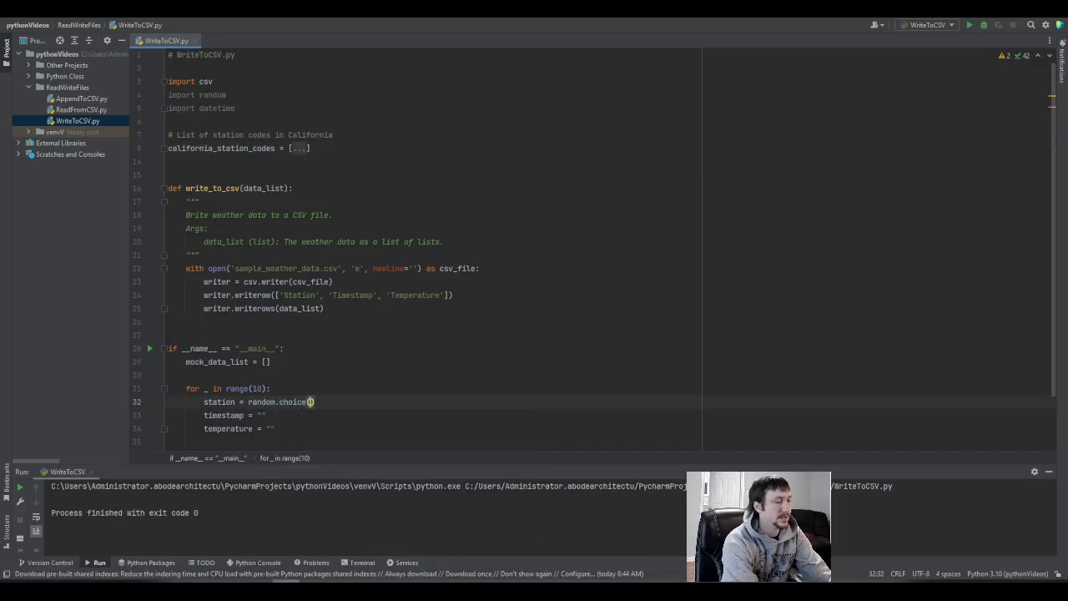
double_click(221, 147)
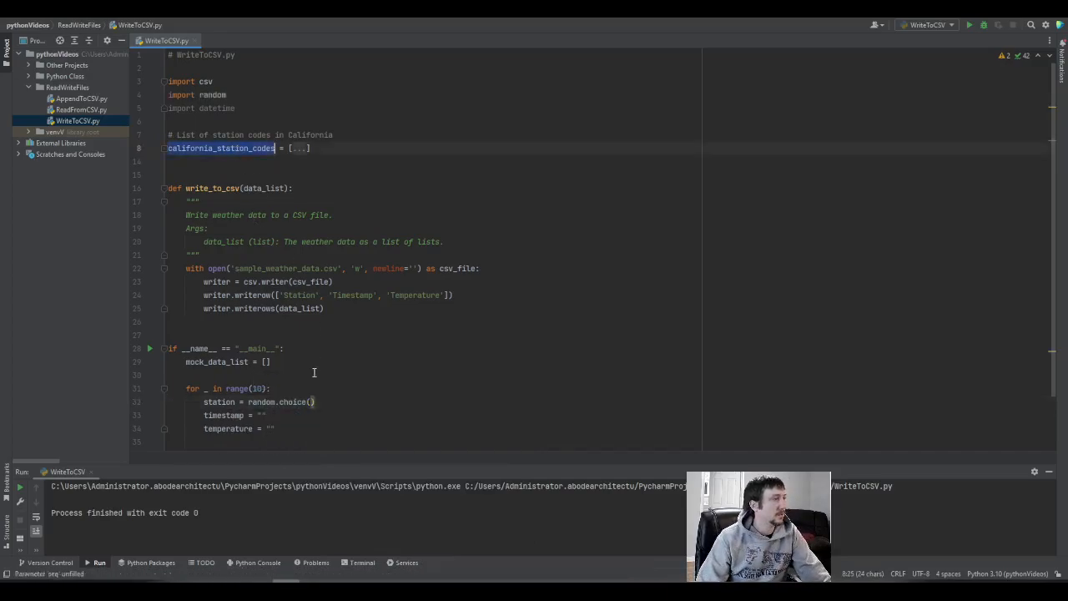
type("california_station_codes")
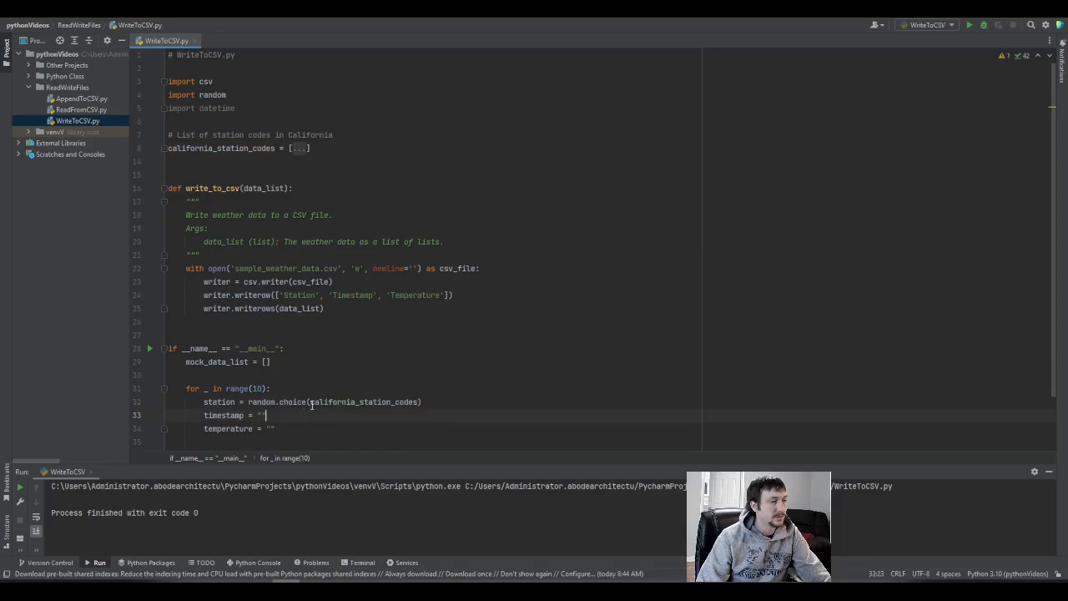
mouse_move(313, 400)
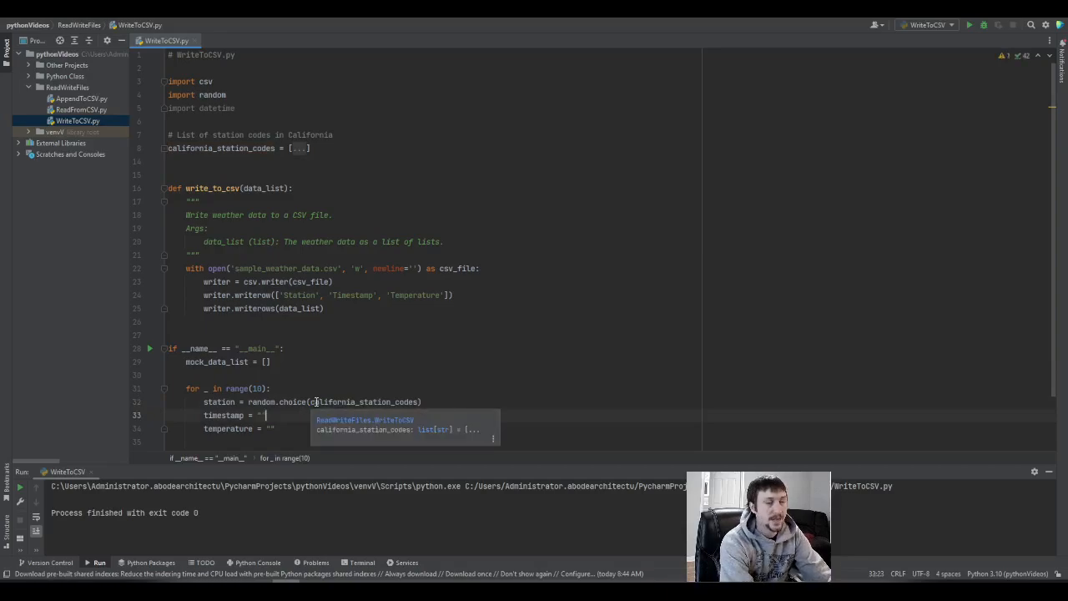
- Set timestamp to now formatted "%Y-%m-%d %H:%M:%S" and temperature to random.randint(0, 40)
type("data")
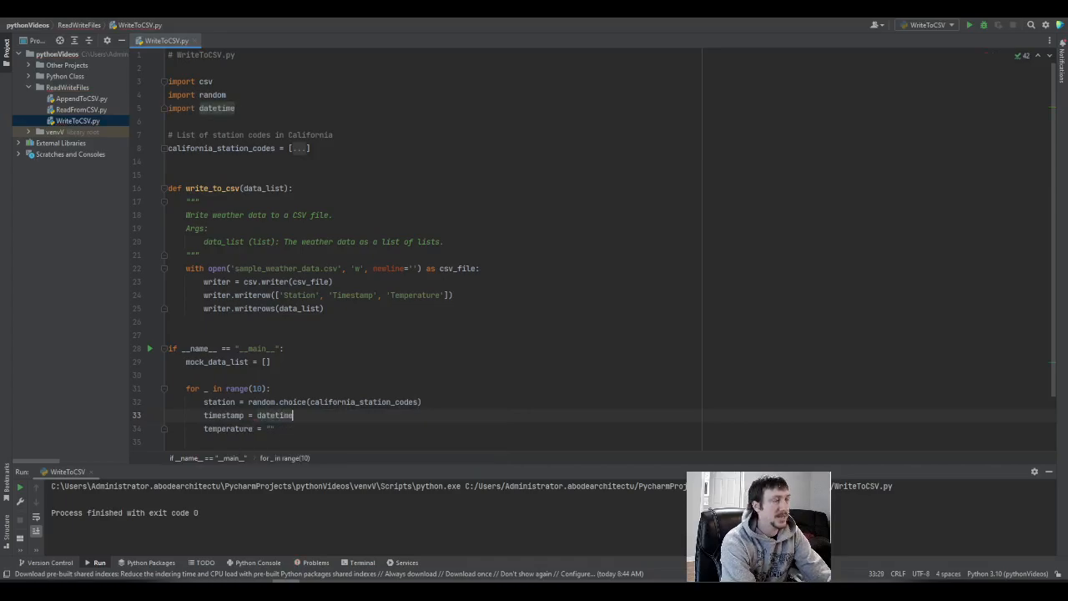
type(".datetime.now(")
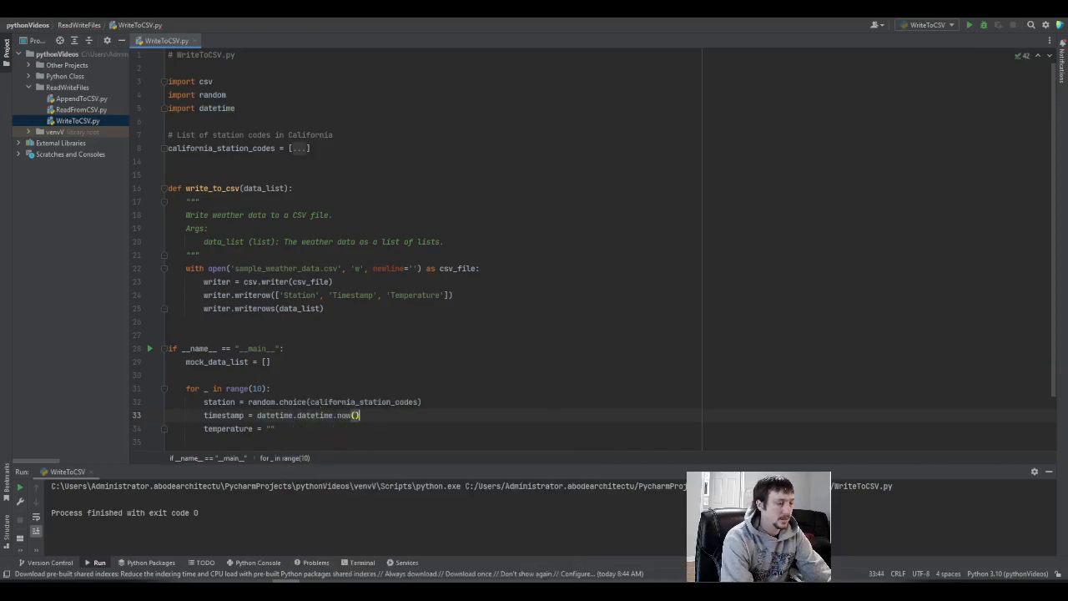
type(".strftime(")
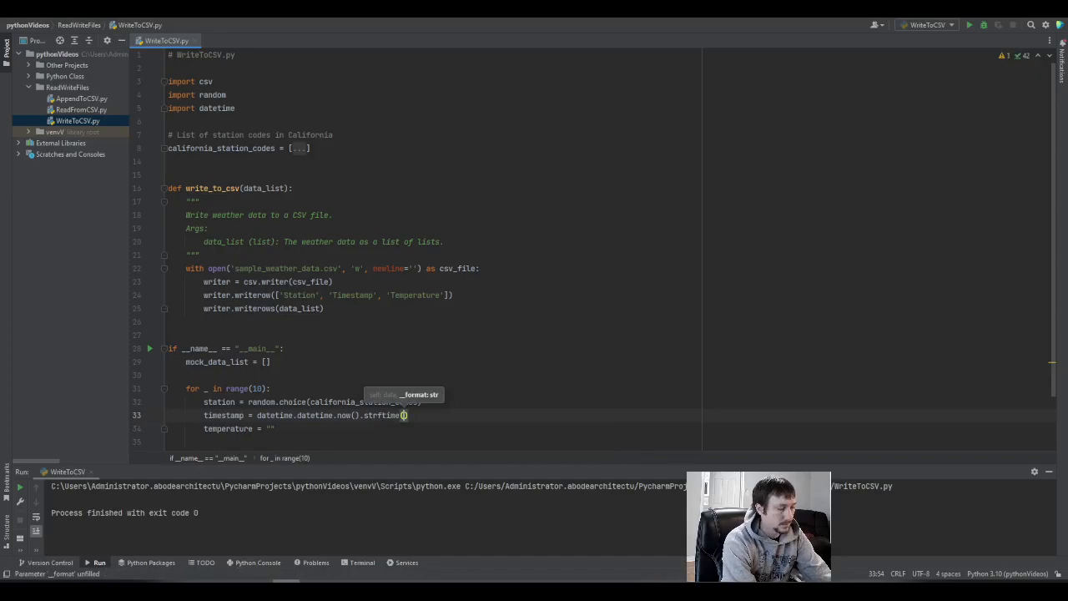
type("%Y")
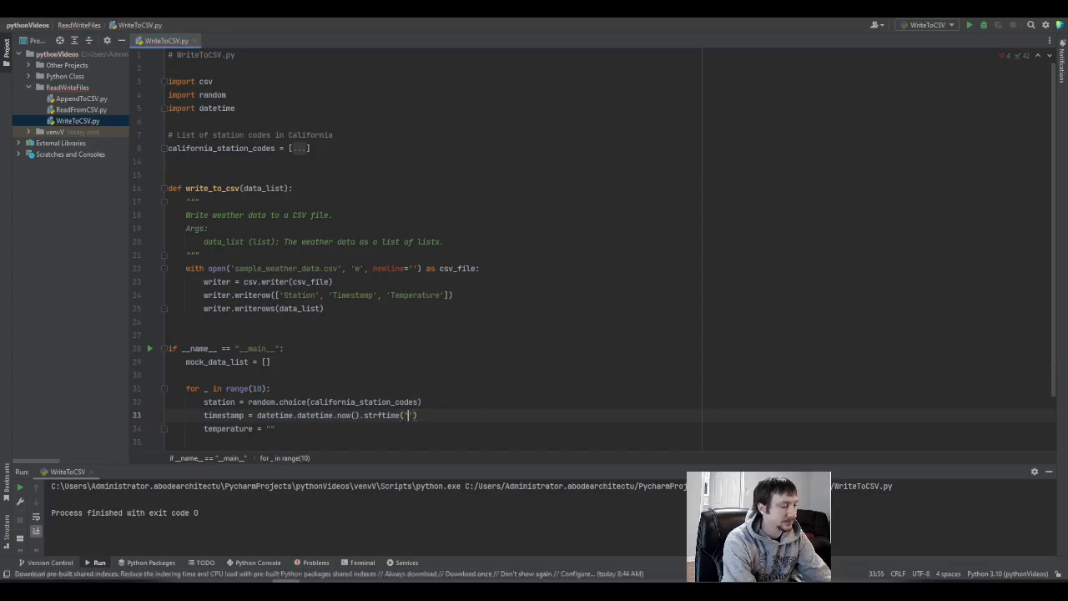
type("%Y-")
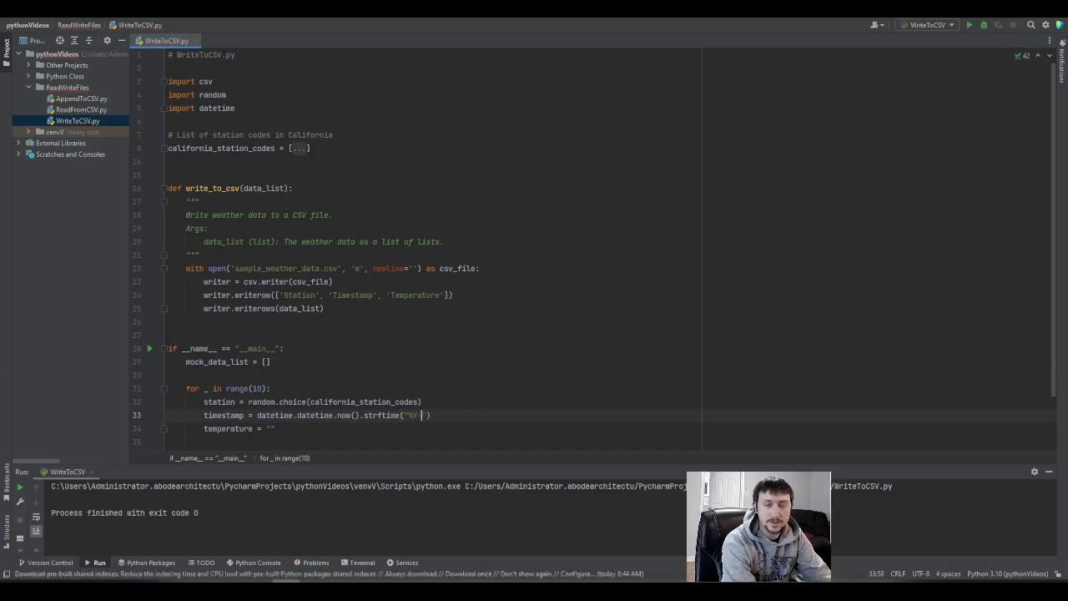
type("%m-")
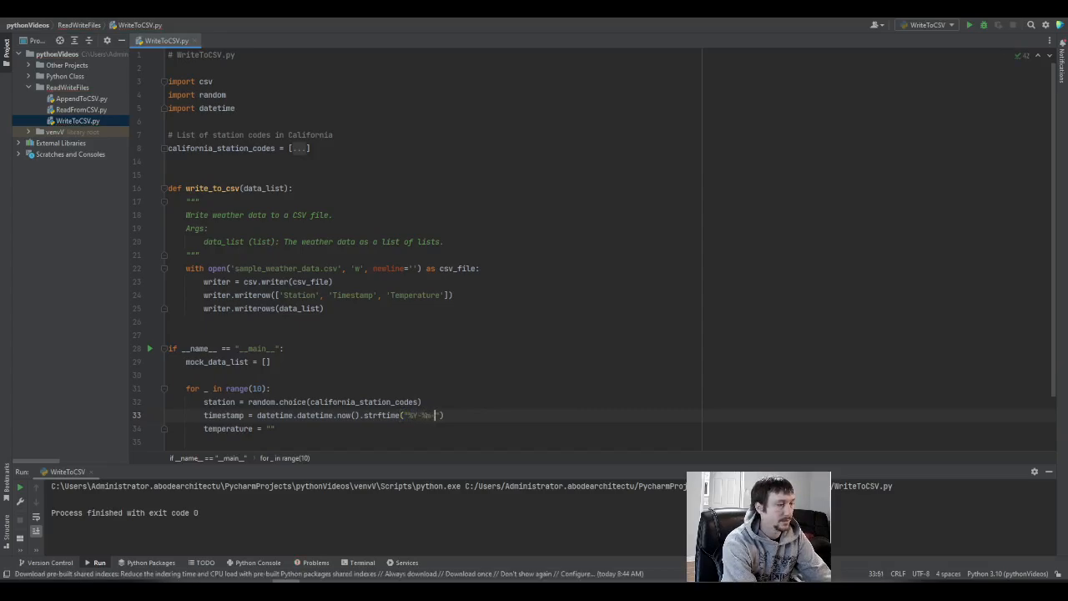
type("-%d")
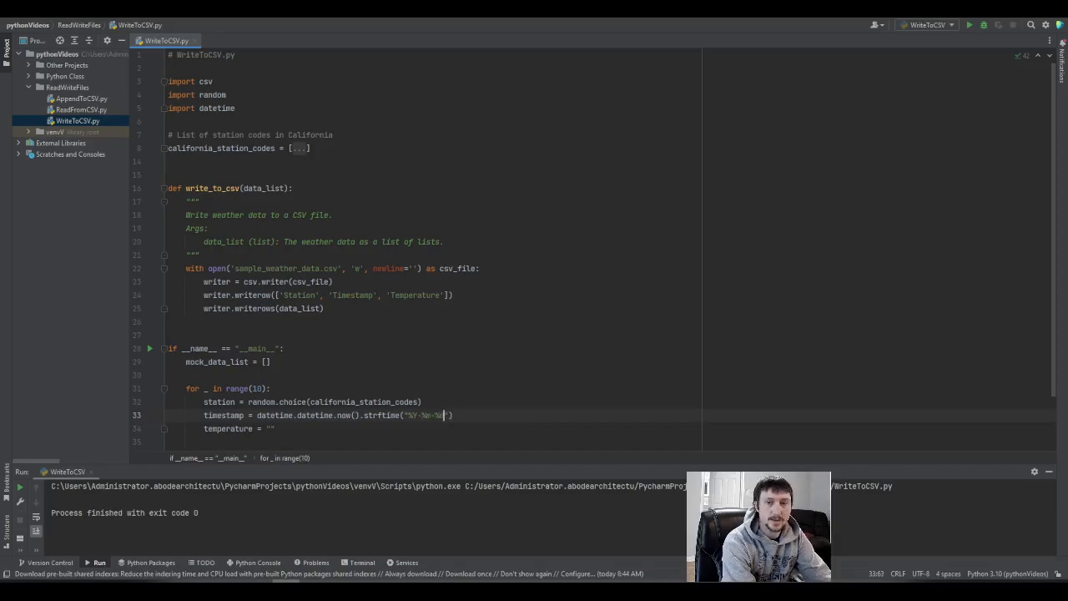
type("%H:%M:%S")
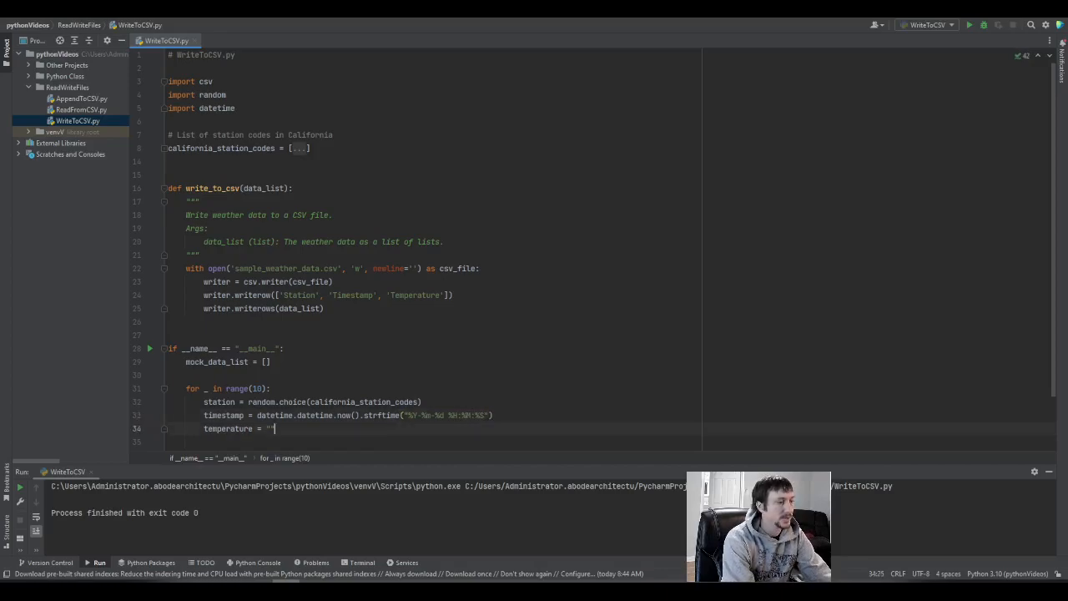
type("rand")
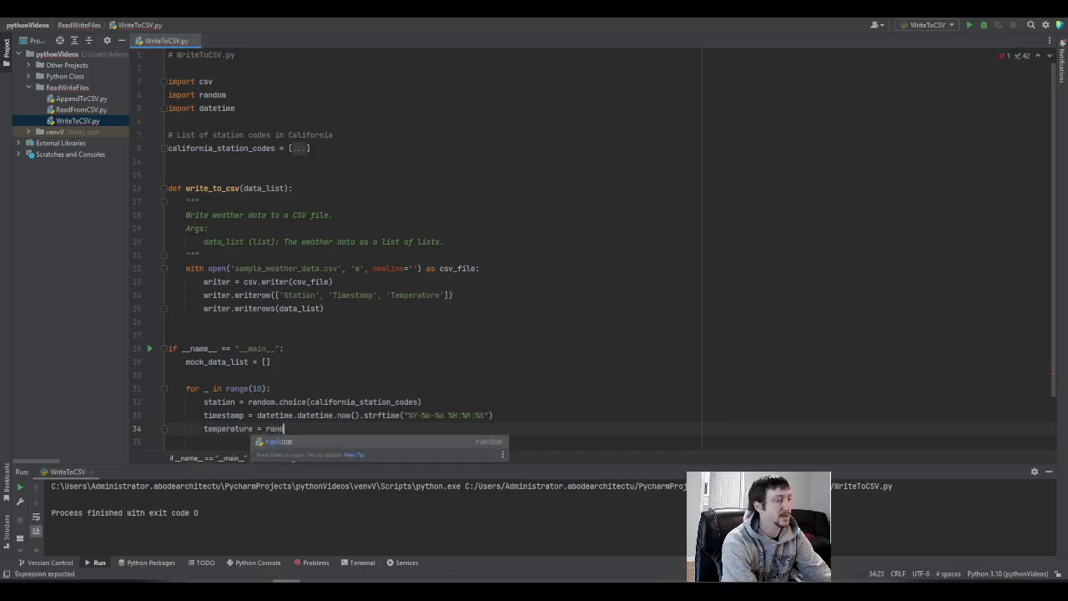
type("randint(0, 40")
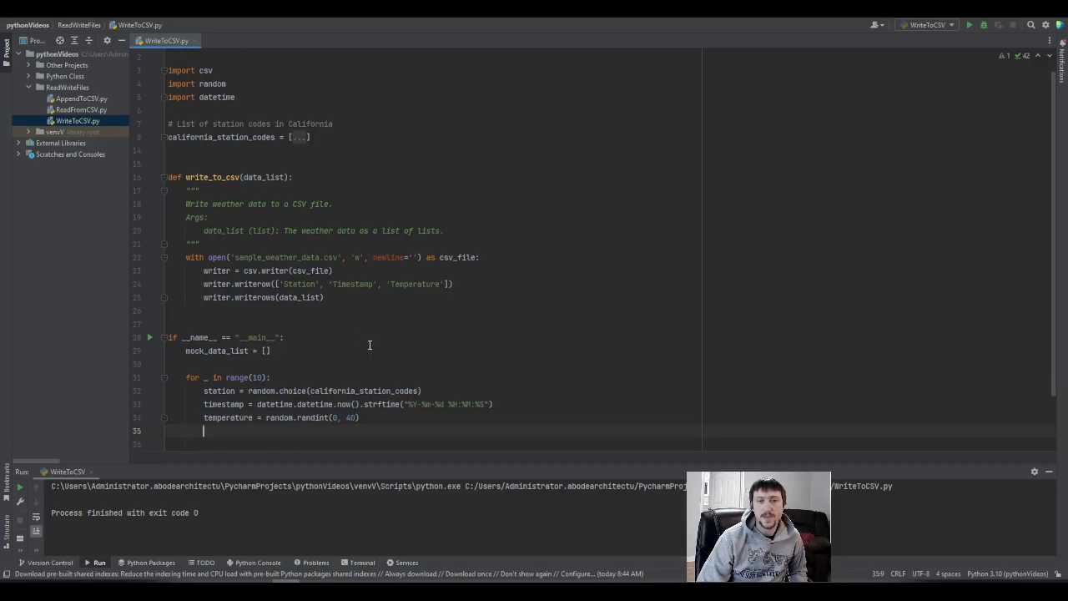
- Build data_entry = [station, timestamp, temperature] matching the header order
type("data_entr")
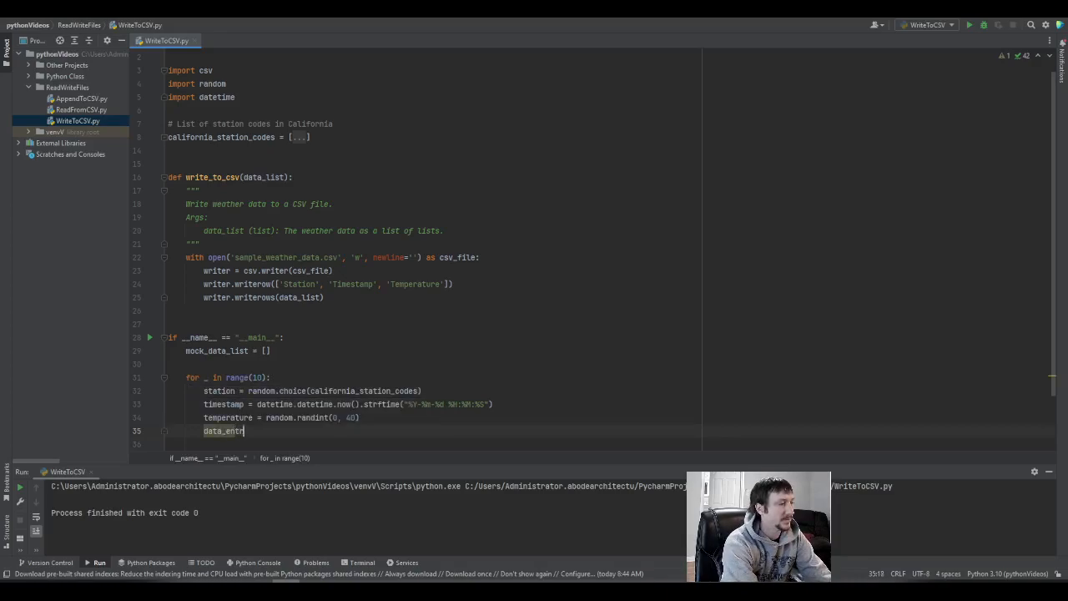
type("y =")
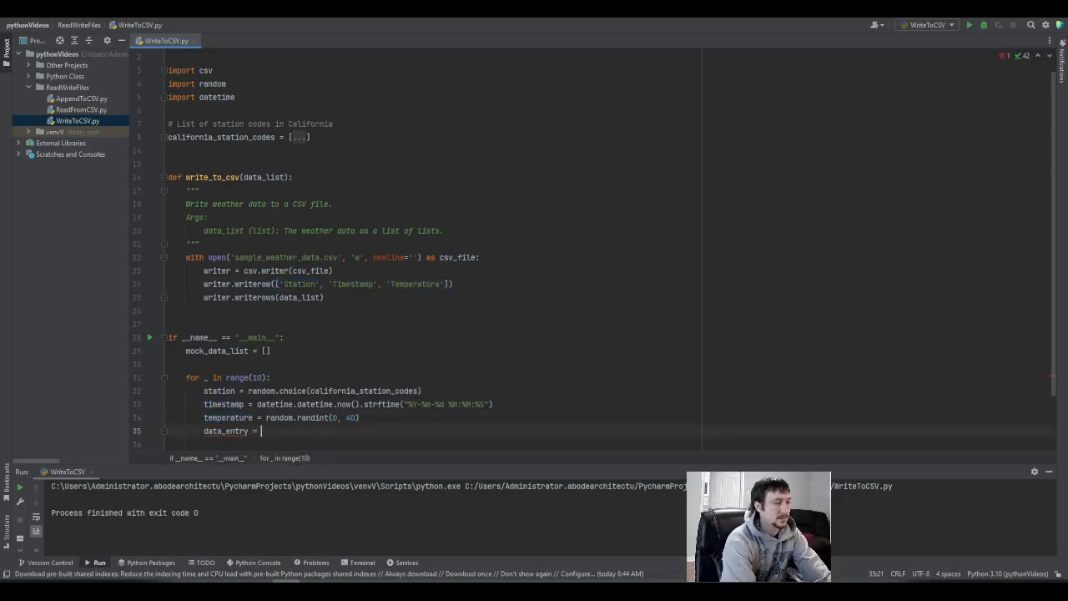
type("[station, timesta")
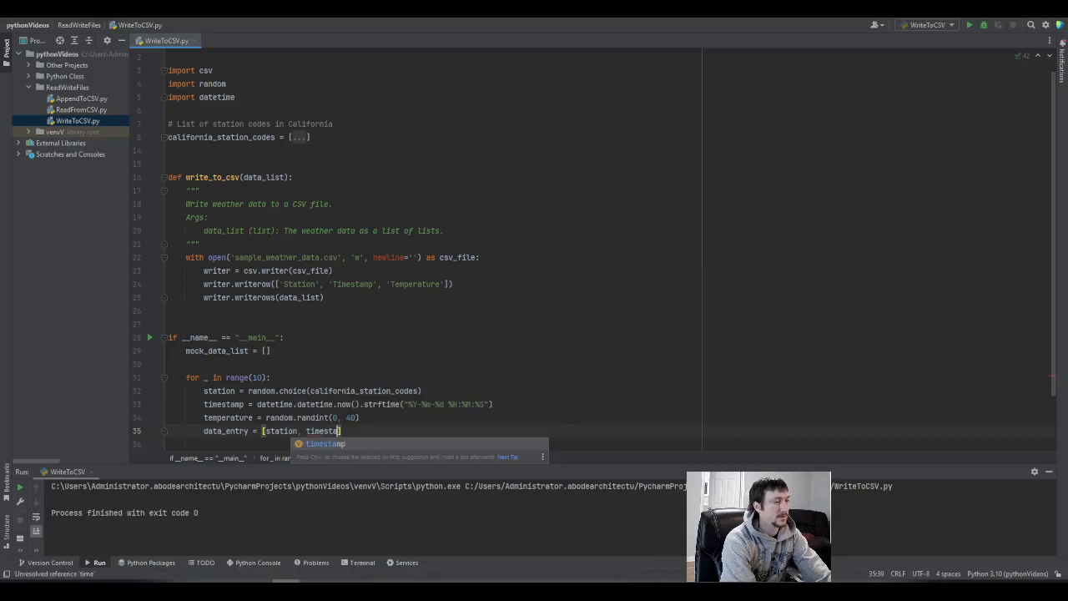
type("temperature")
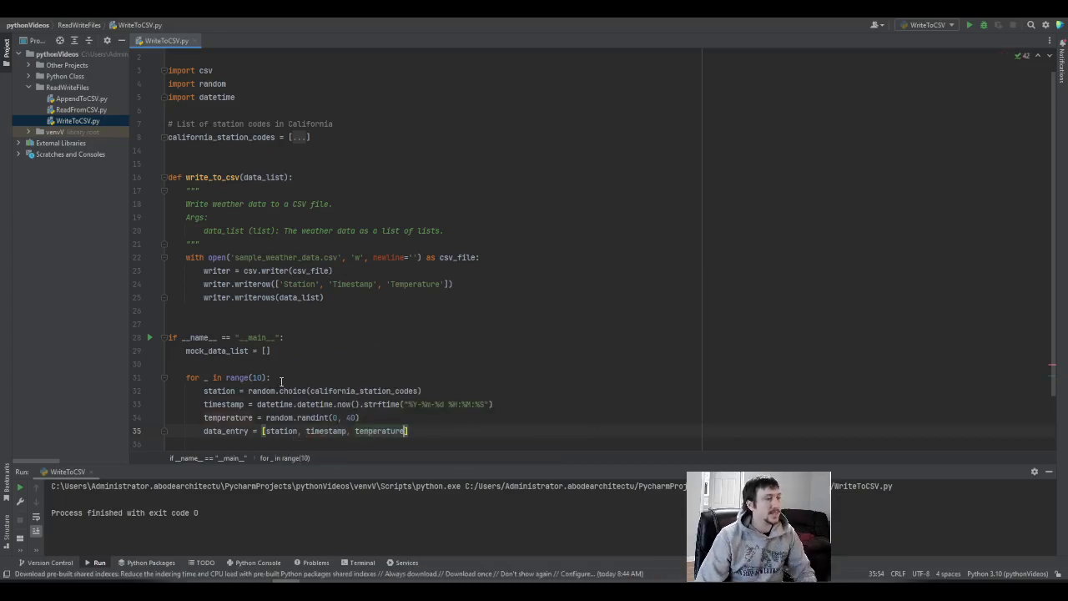
double_click(352, 284)
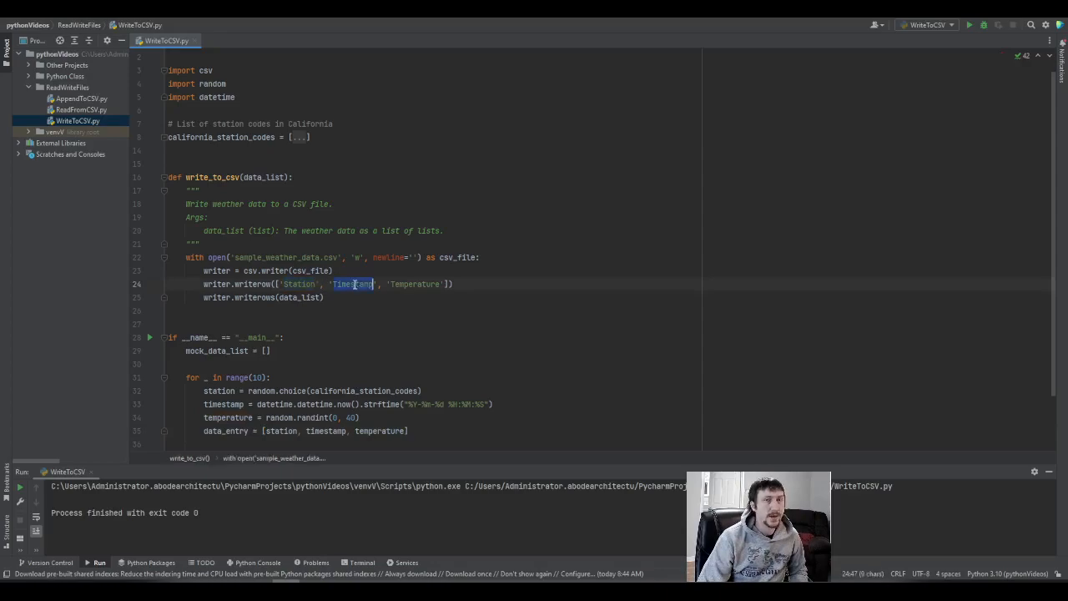
left_click(408, 431)
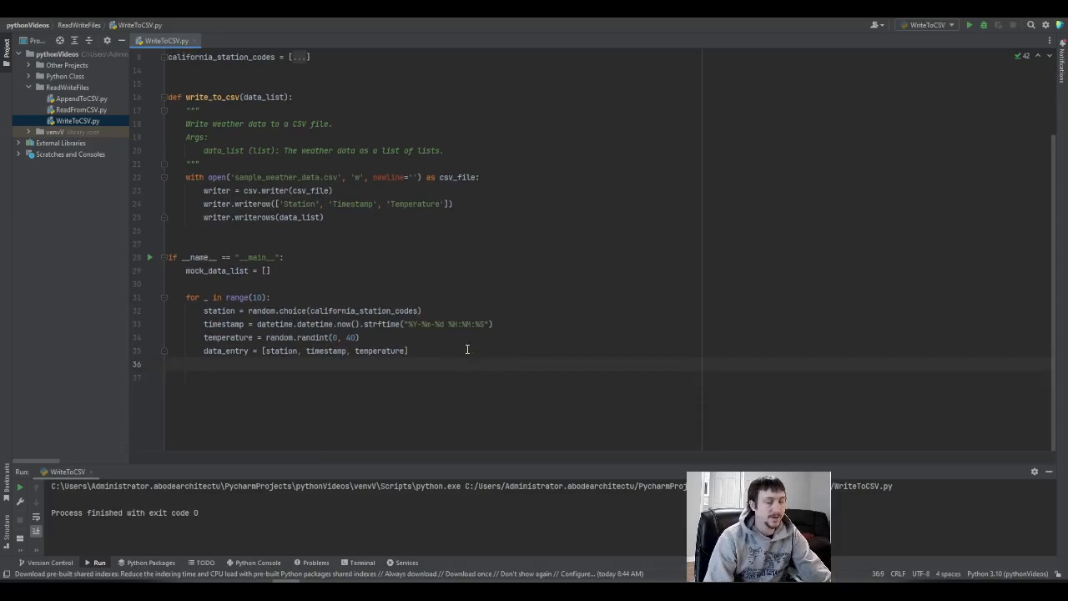
- Append data_entry to mock_data_list and call write_to_csv(mock_data_list) after the loop
type("mod")
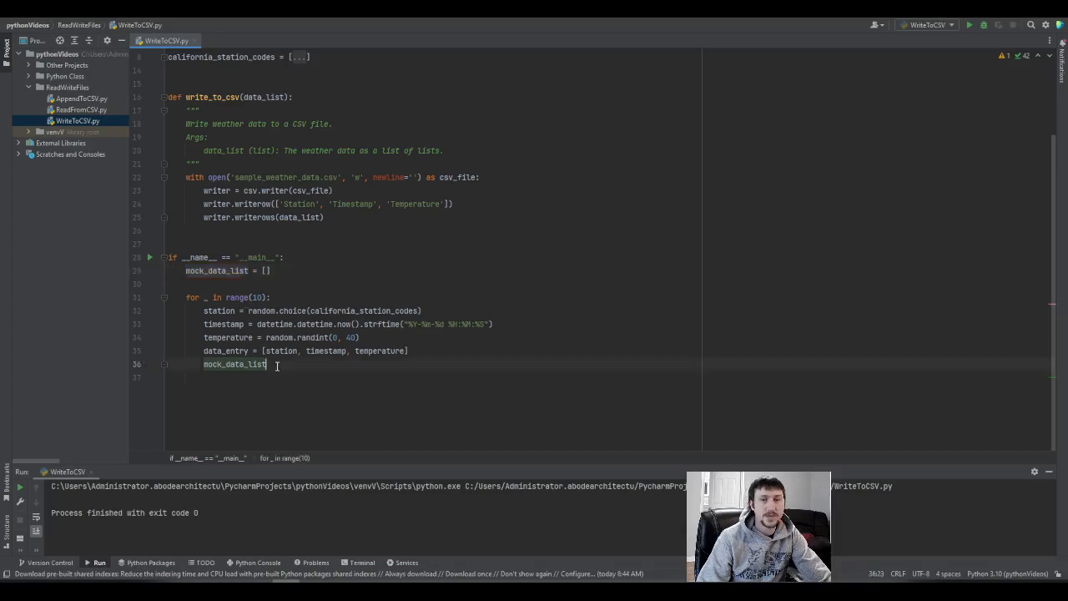
type(".append()")
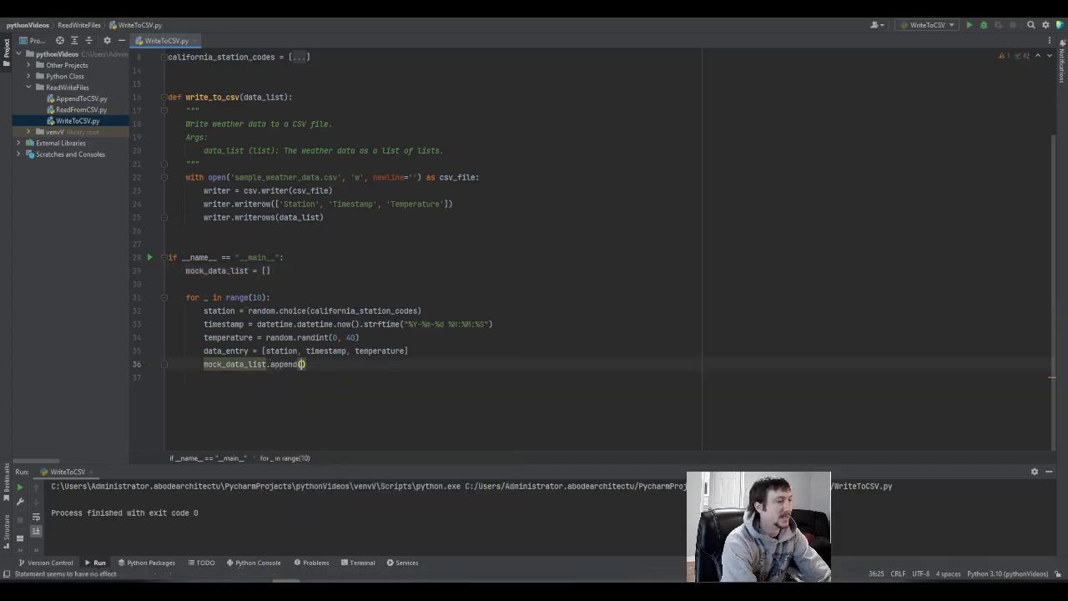
type("data_entry")
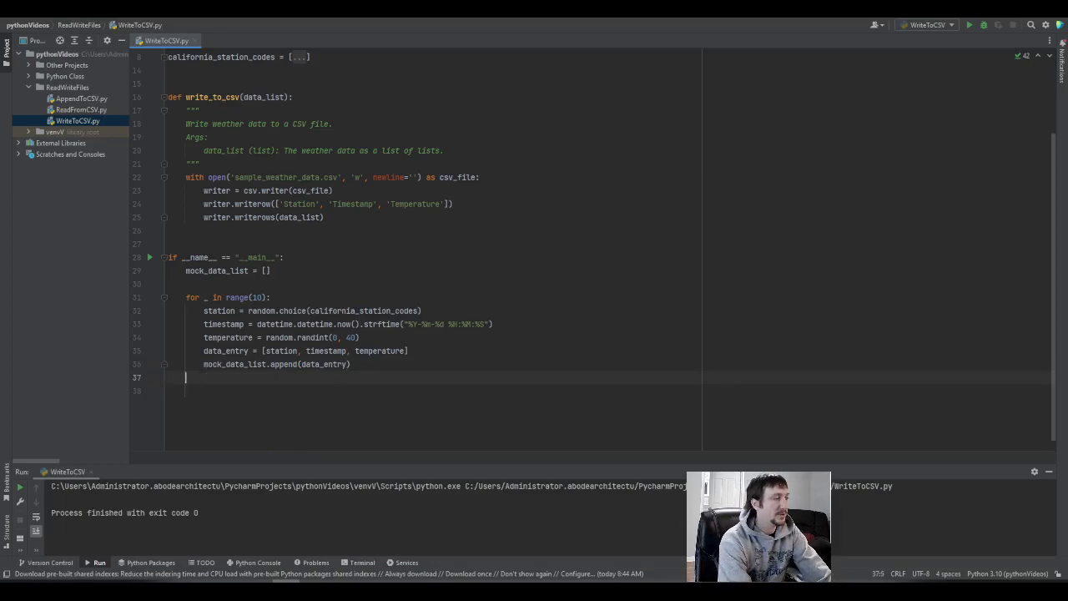
type("write_to_csv(")
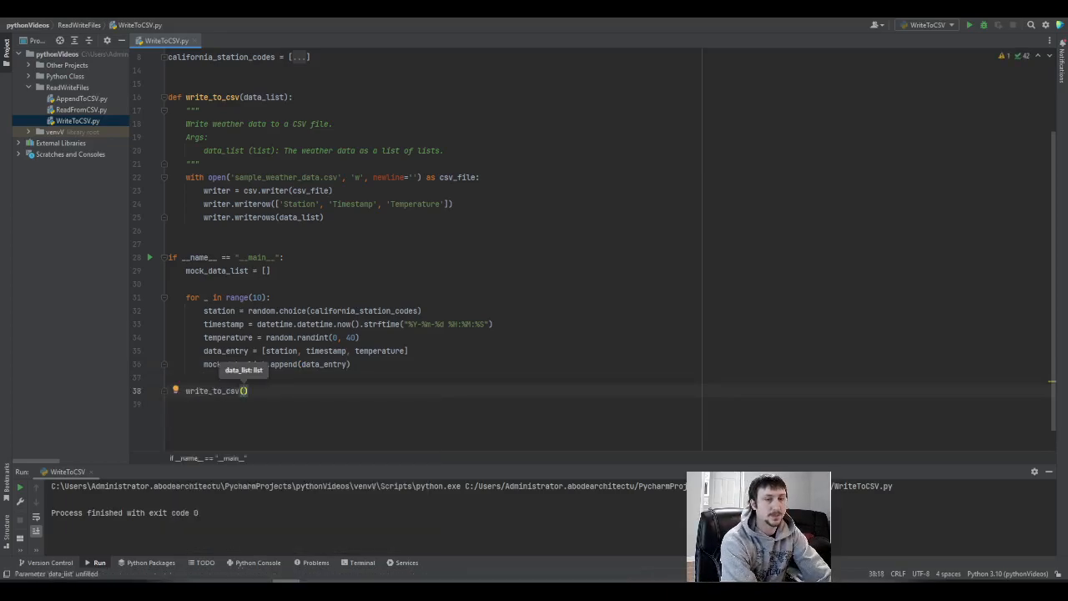
type("mock_data_list")
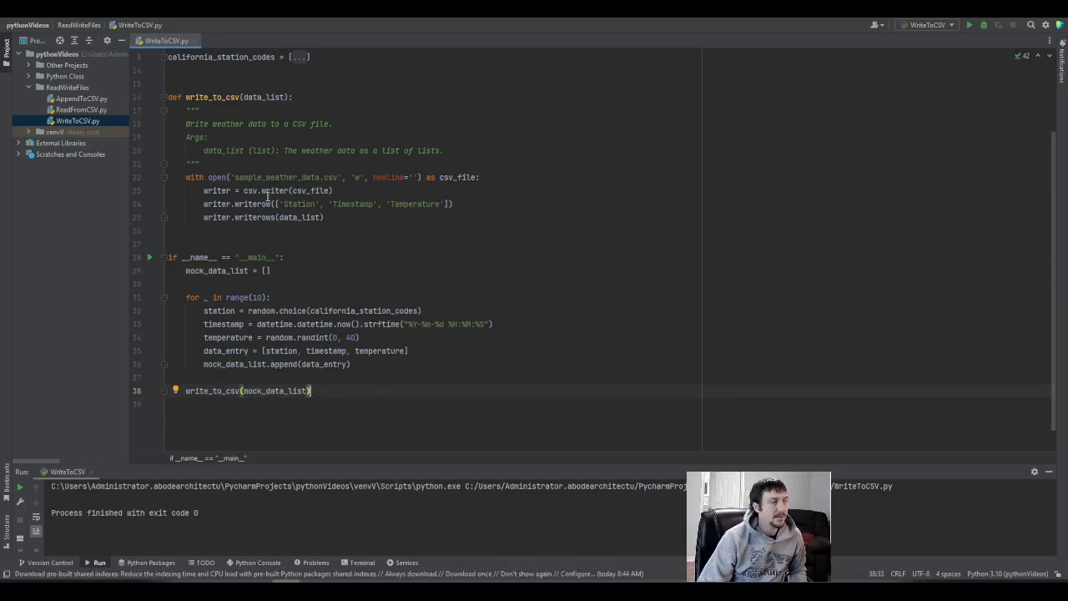
mouse_move(935, 40)
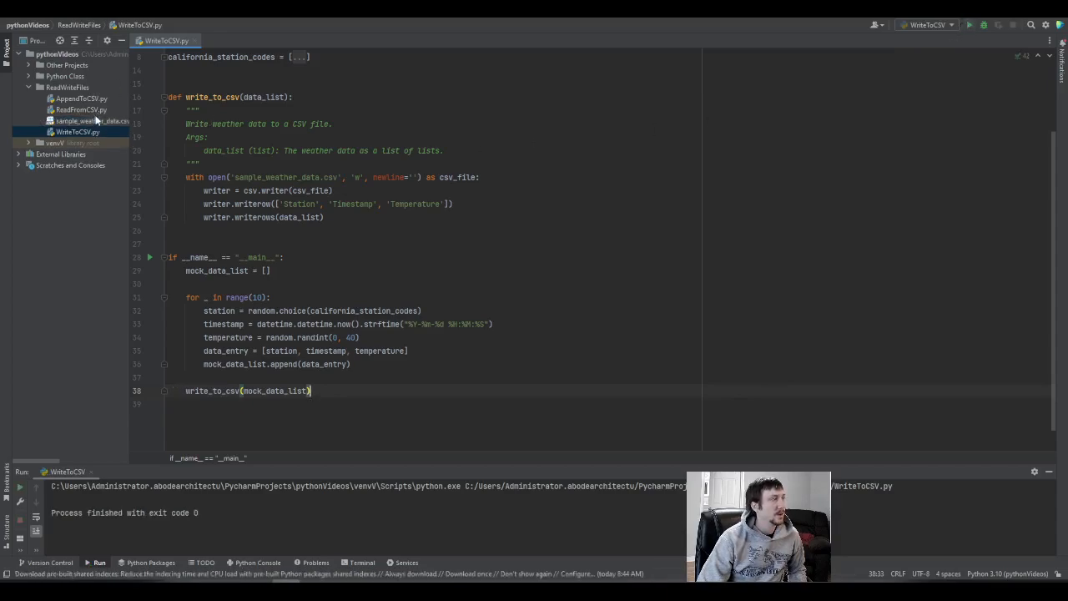
- View the generated sample_weather_data.csv with its header and ten rows, then rerun WriteToCSV to regenerate them
left_click(92, 120)
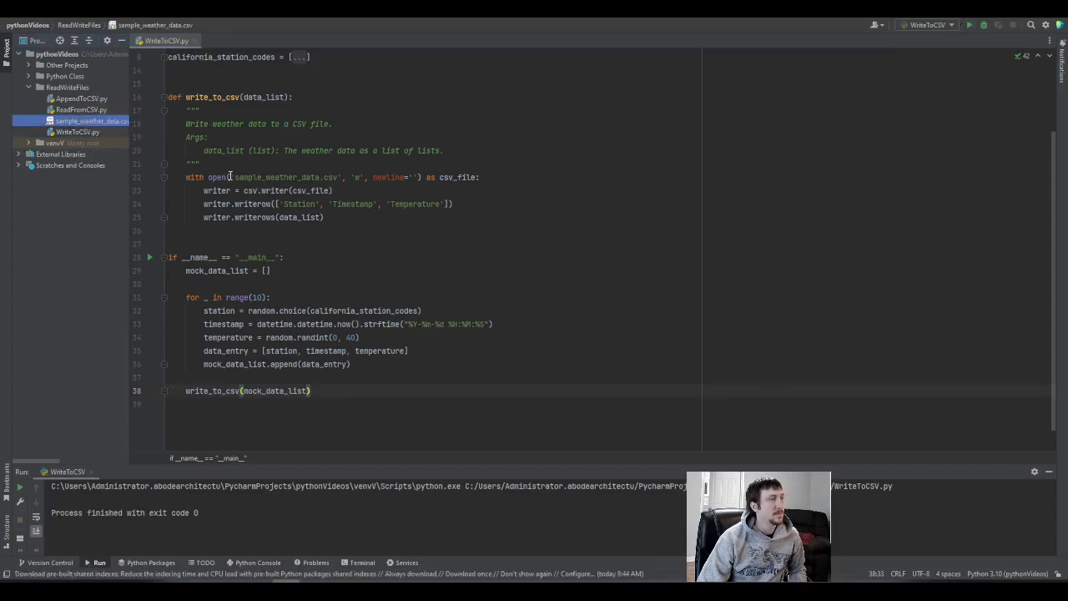
double_click(284, 177)
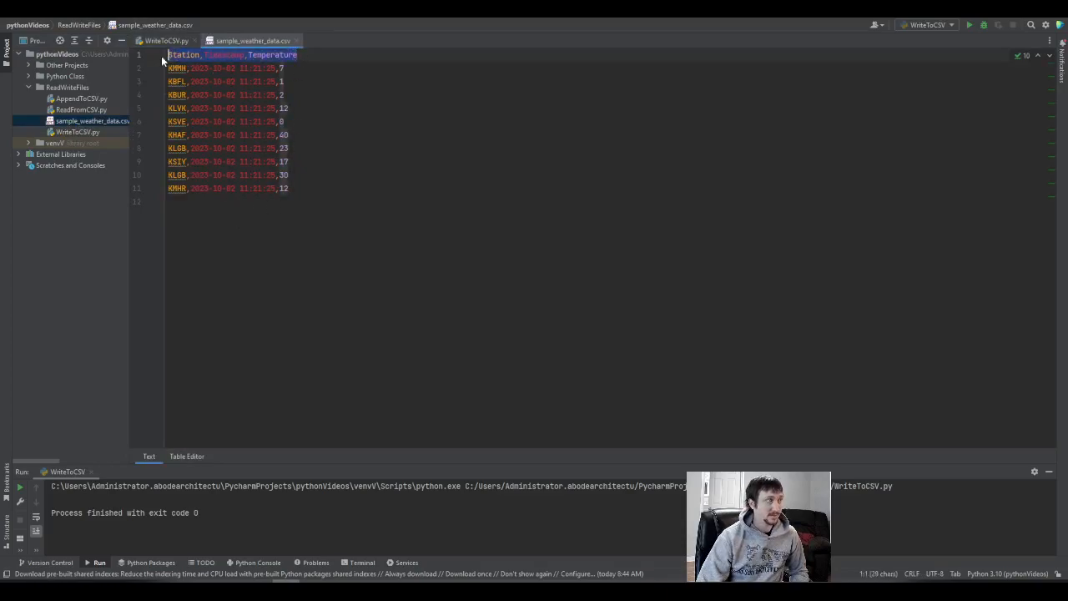
mouse_move(221, 90)
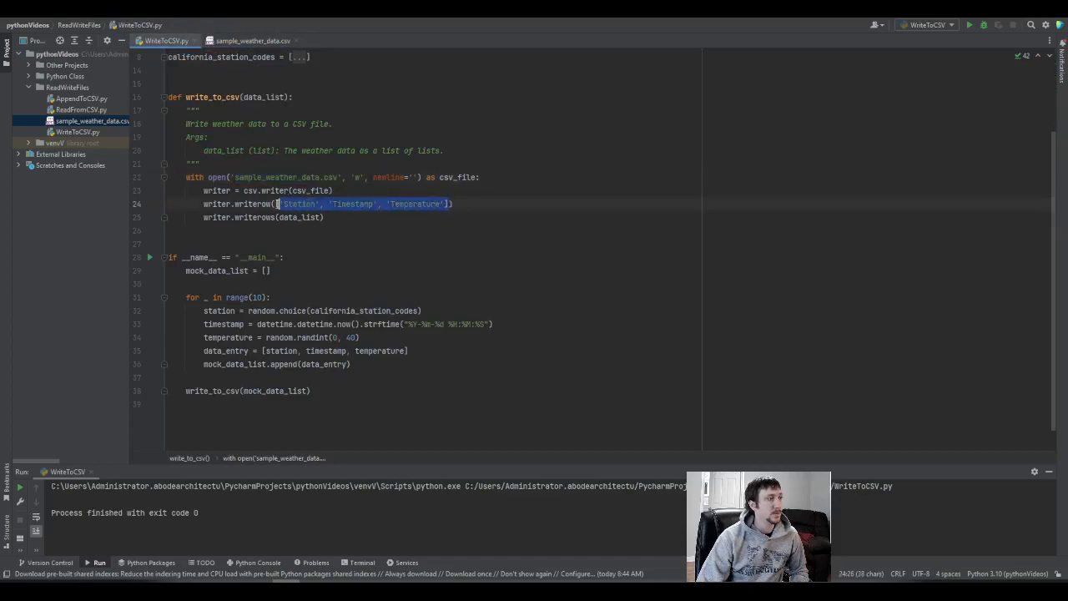
left_click(251, 40)
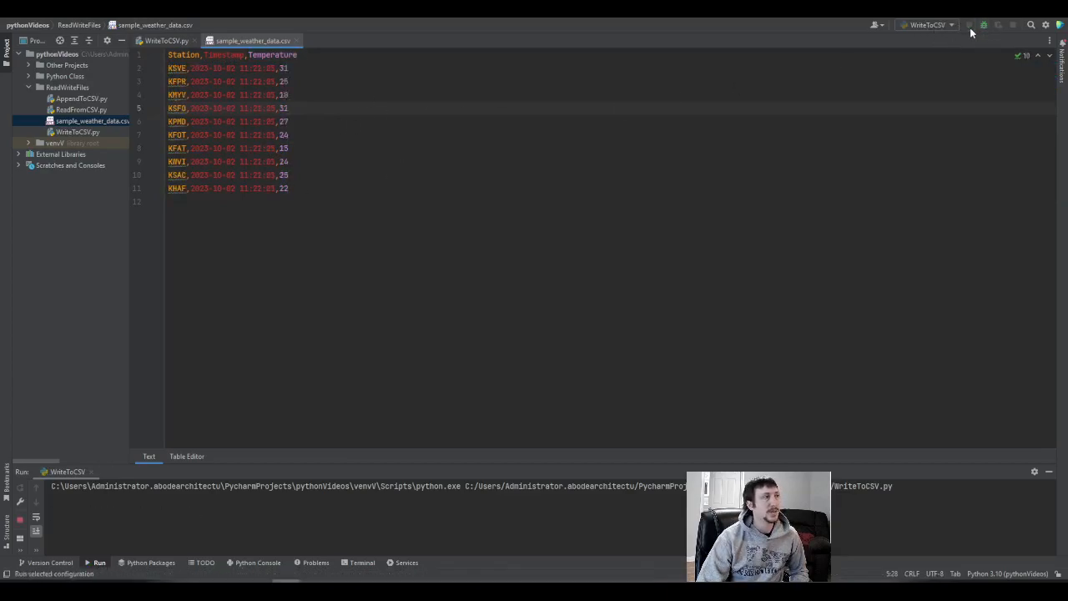
left_click(971, 25)
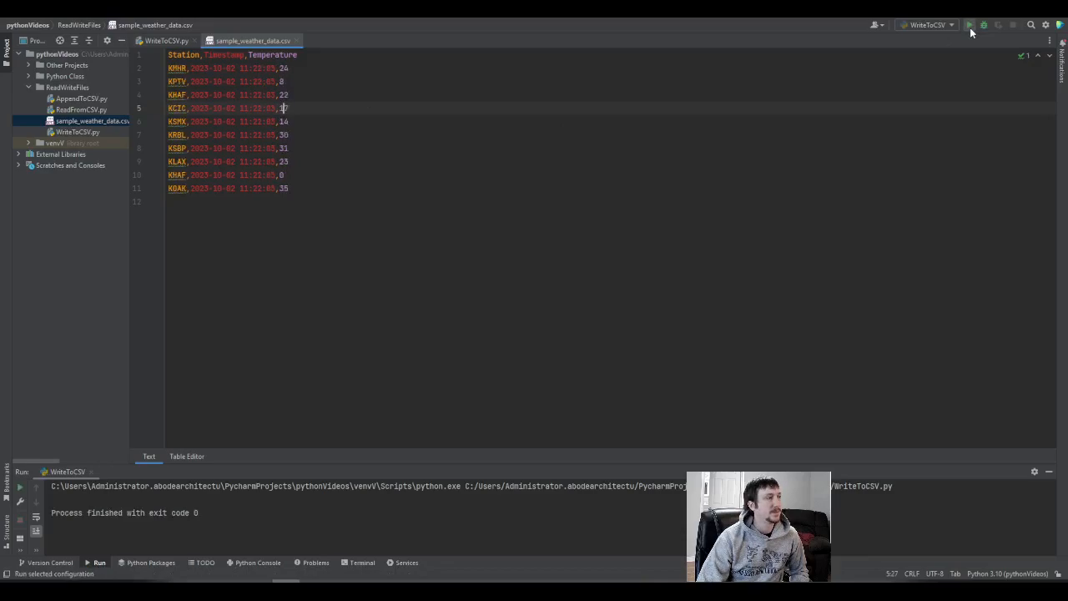
left_click(971, 25)
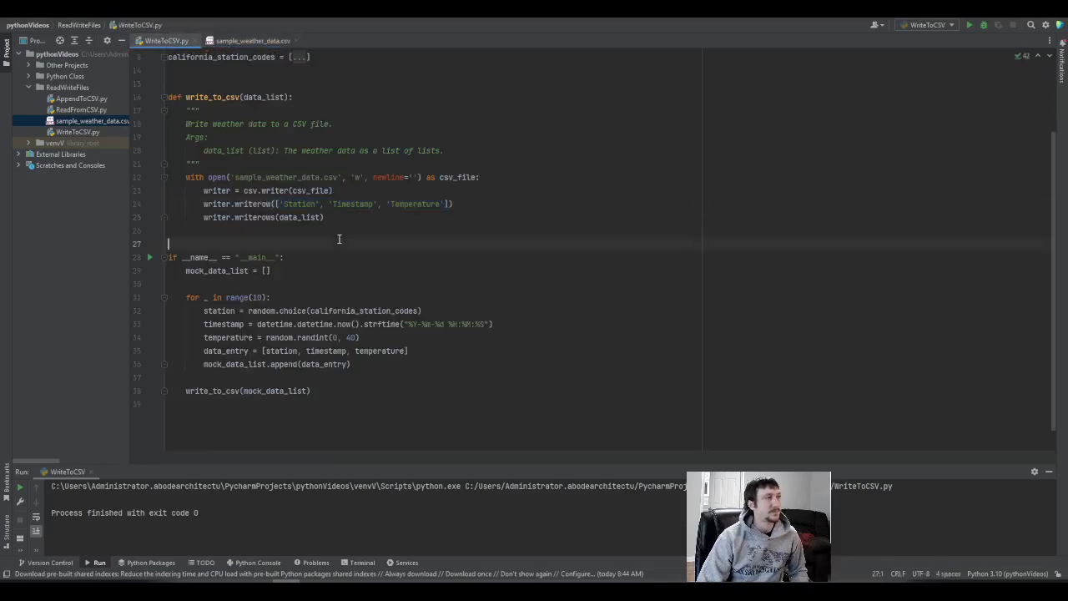
mouse_move(455, 237)
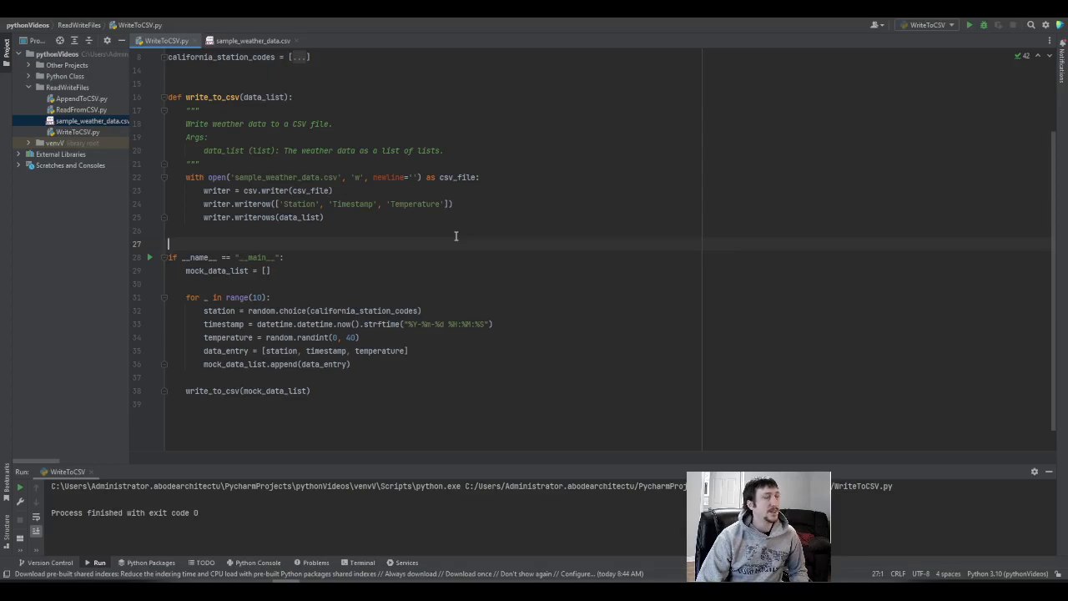
scroll("up", 3)
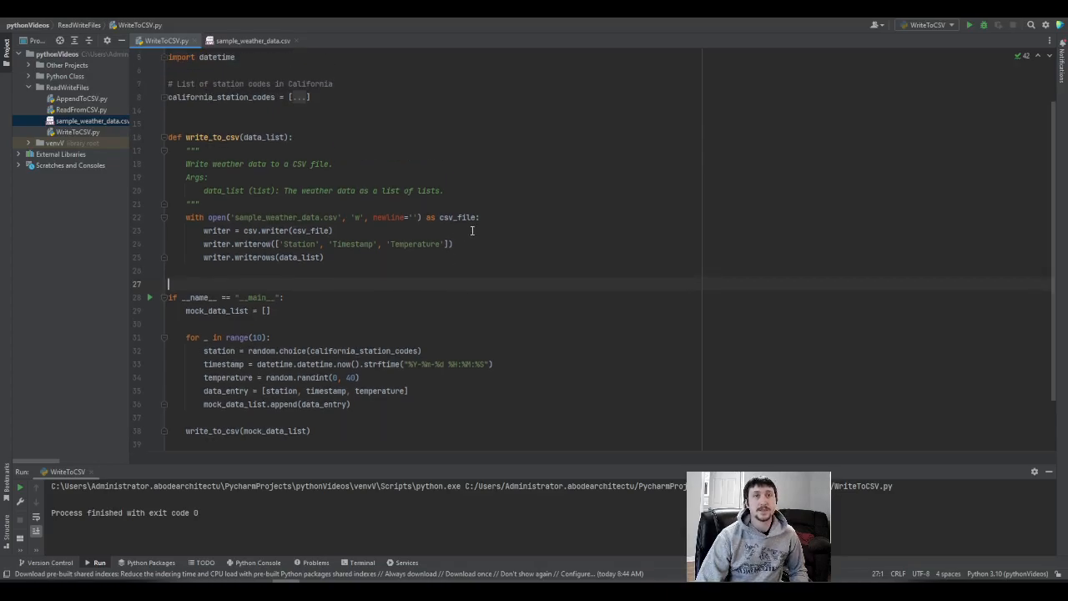